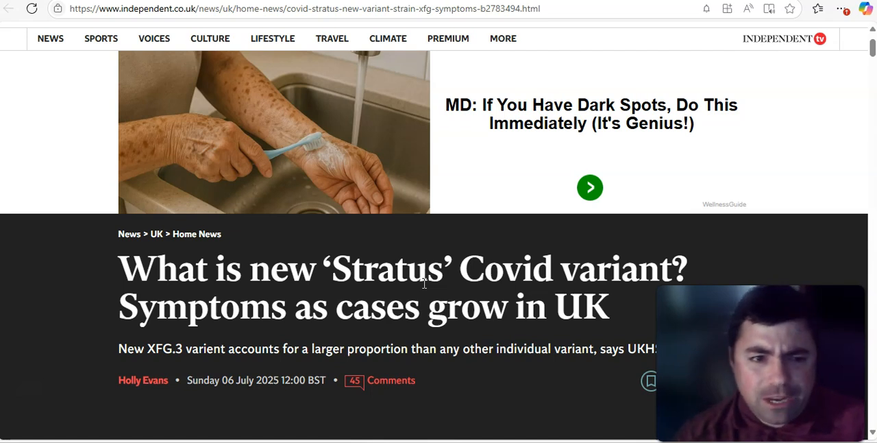
mouse_move(420, 280)
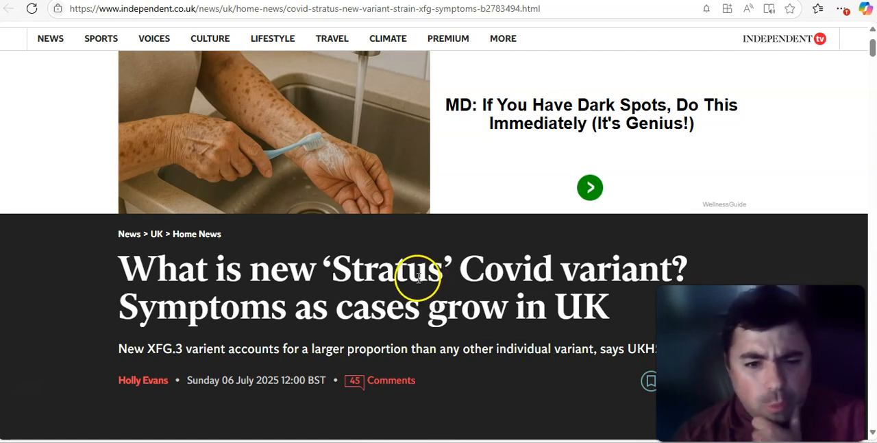
mouse_move(444, 297)
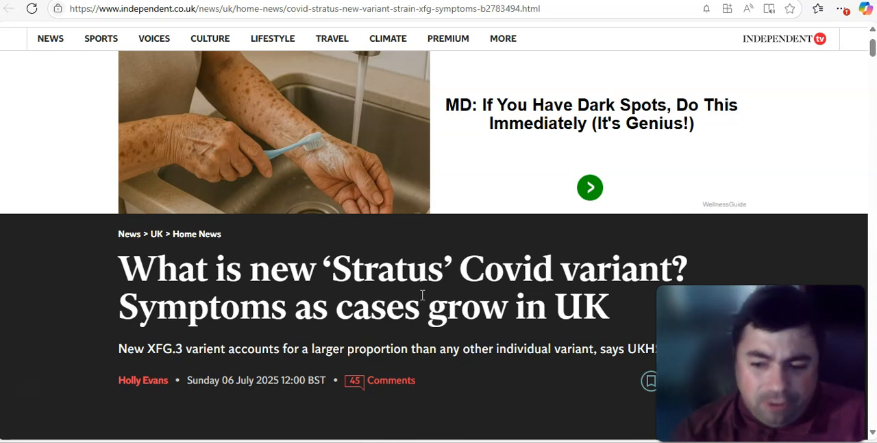
Scroll through The Independent's article on the Stratus Covid variant
scroll(down, 3)
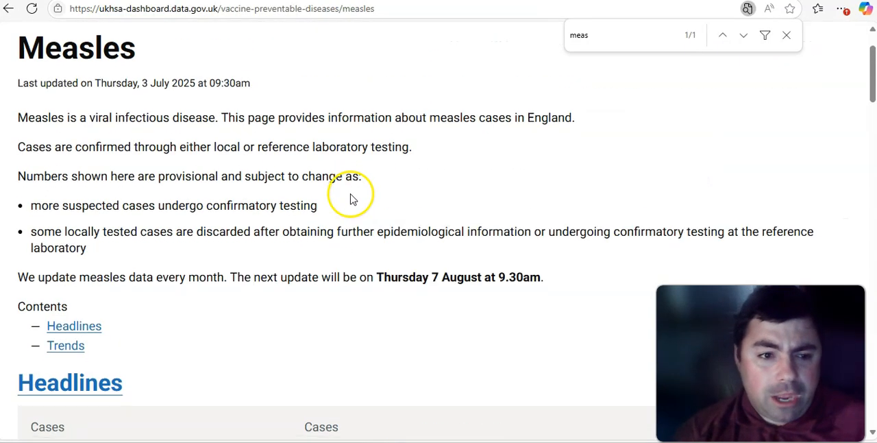
Scroll the UKHSA Respiratory viruses section and the COVID-19 page's charts
scroll(down, 3)
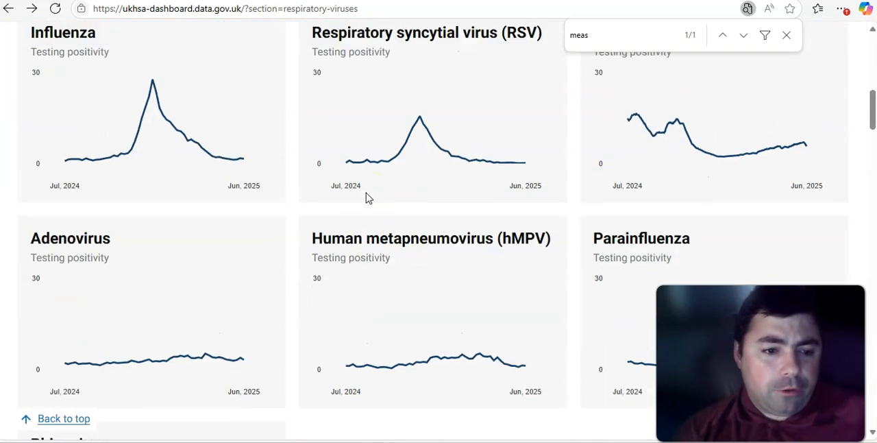
scroll(up, 3)
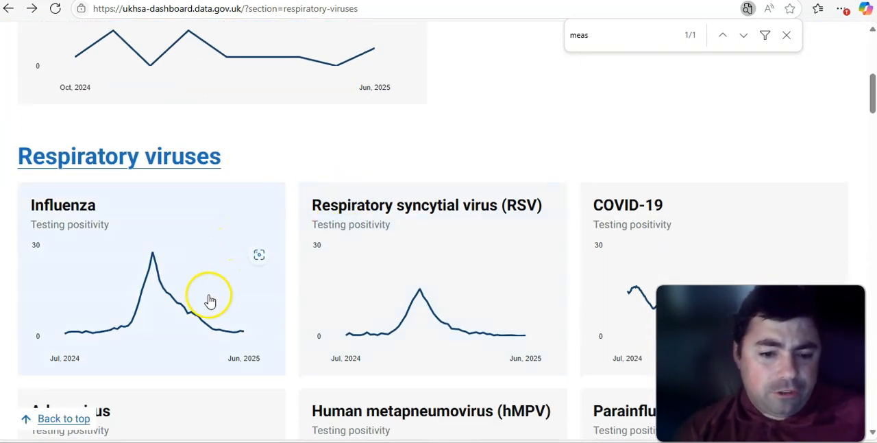
scroll(down, 3)
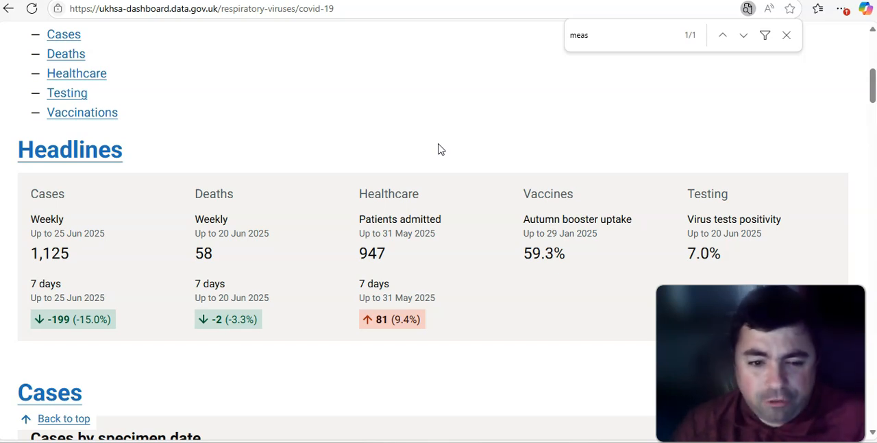
scroll(down, 3)
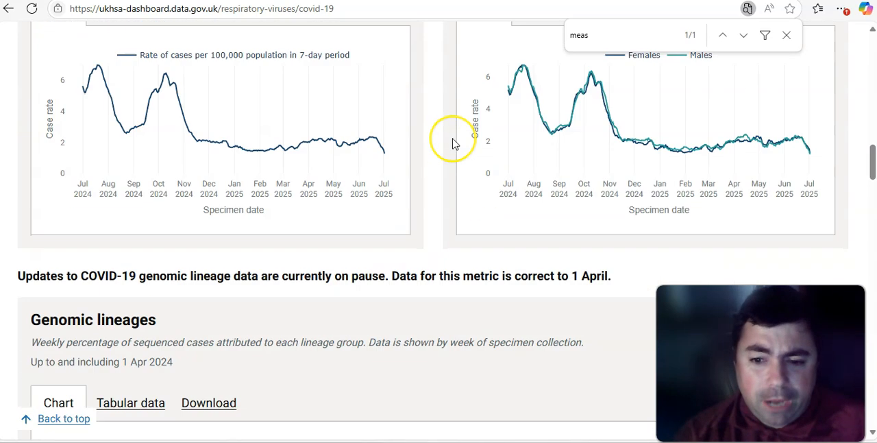
scroll(down, 3)
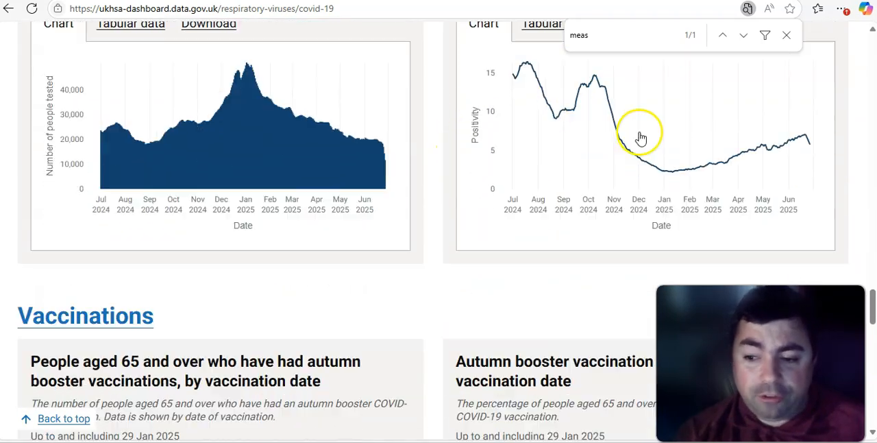
scroll(down, 3)
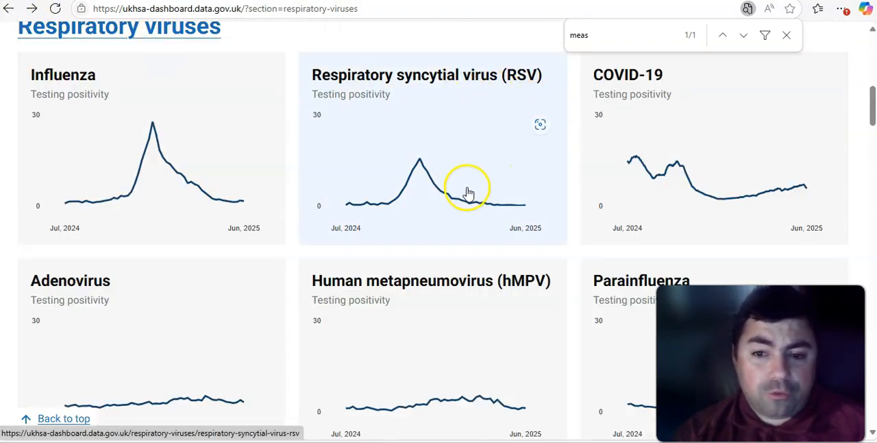
scroll(down, 3)
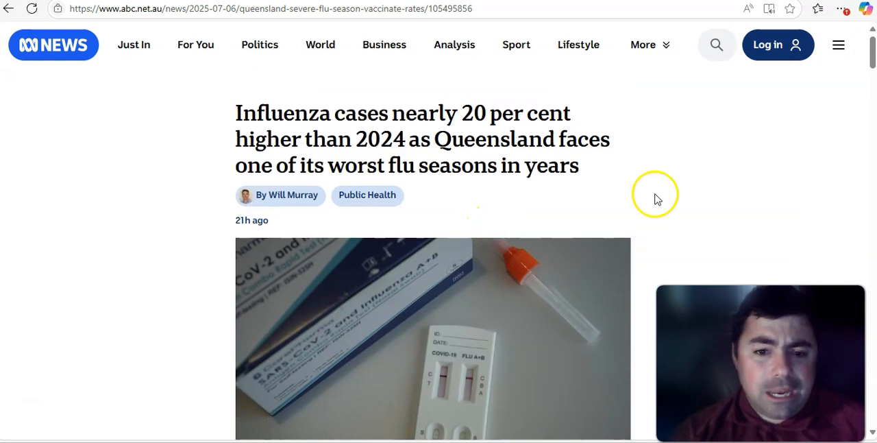
mouse_move(649, 133)
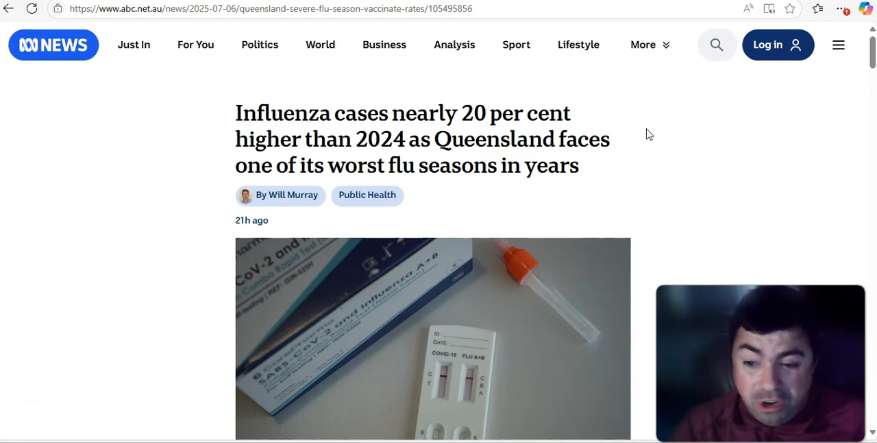
scroll(down, 3)
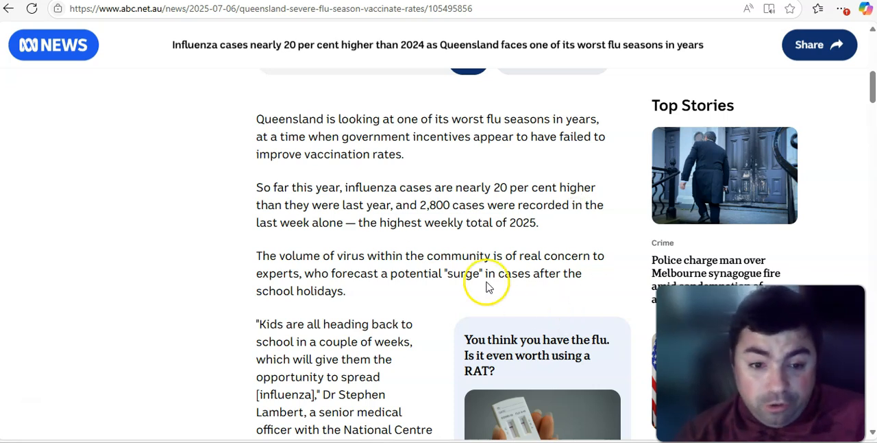
mouse_move(261, 183)
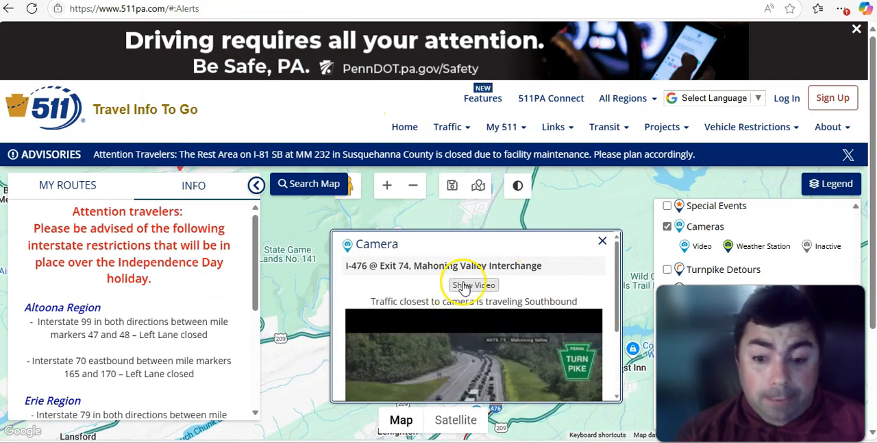
Play the Mahoning Valley and Stroudsburg I-80 Exit 307 live camera feeds, then switch to Google Maps
click(474, 284)
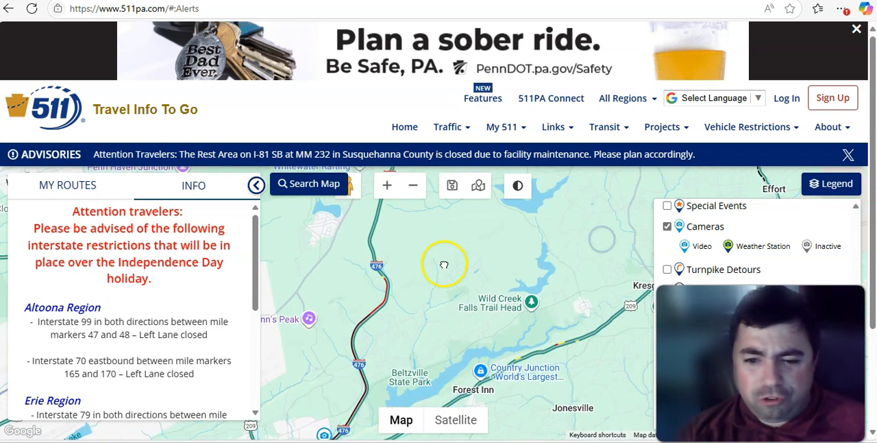
drag(444, 264, 542, 259)
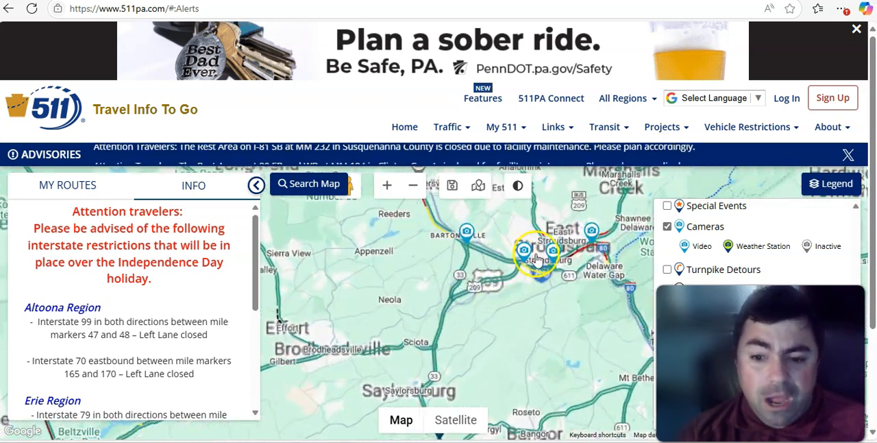
click(526, 255)
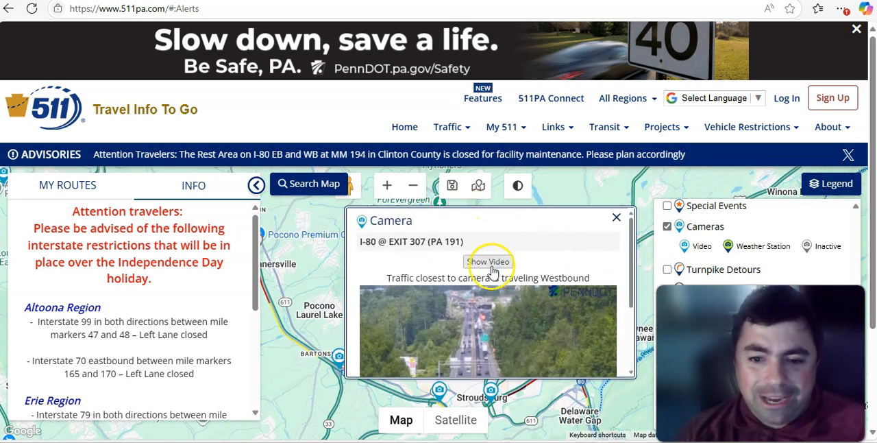
click(488, 262)
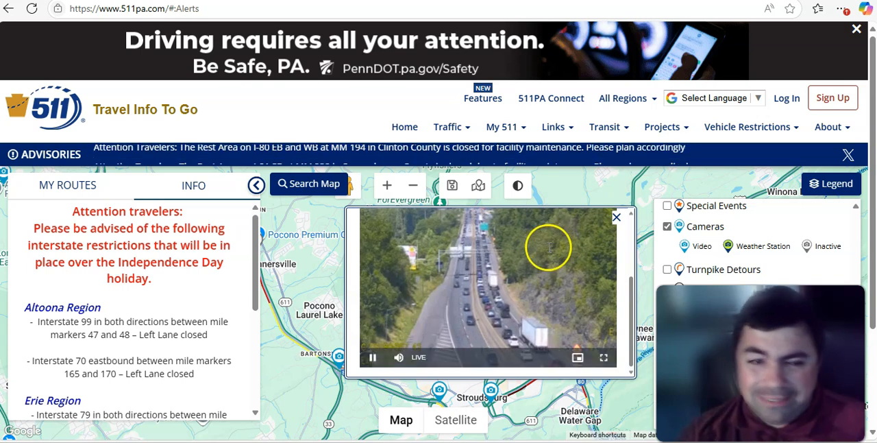
click(616, 217)
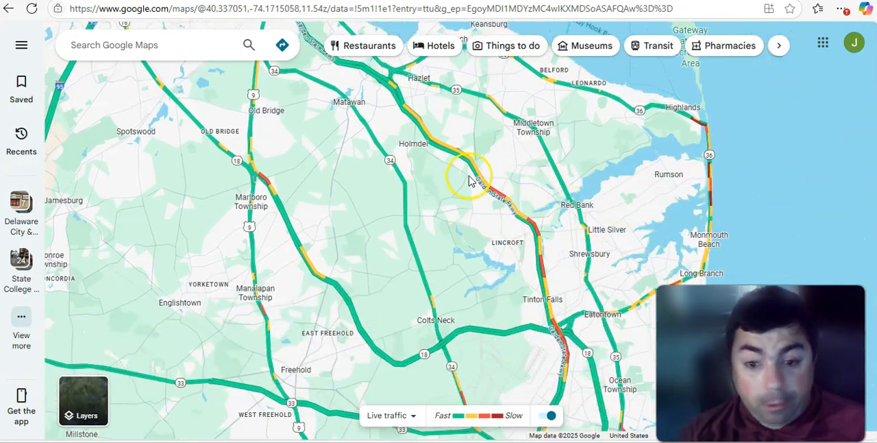
Zoom the live traffic map from the Jim Thorpe I-476 area to Chicago
scroll(down, 3)
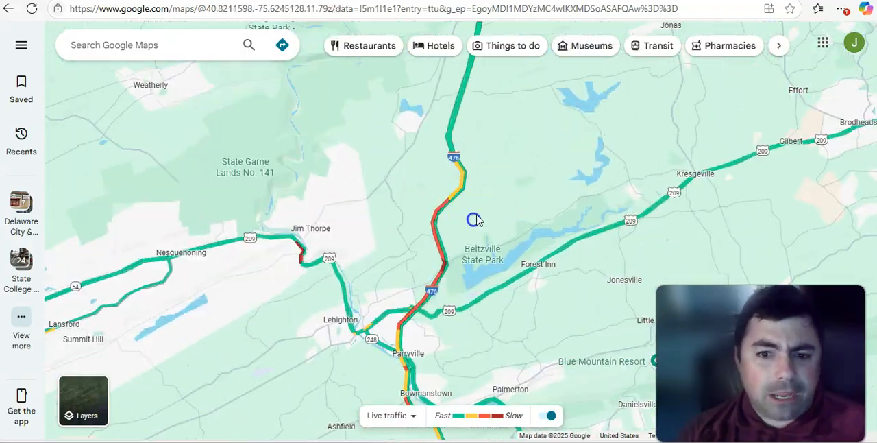
scroll(down, 3)
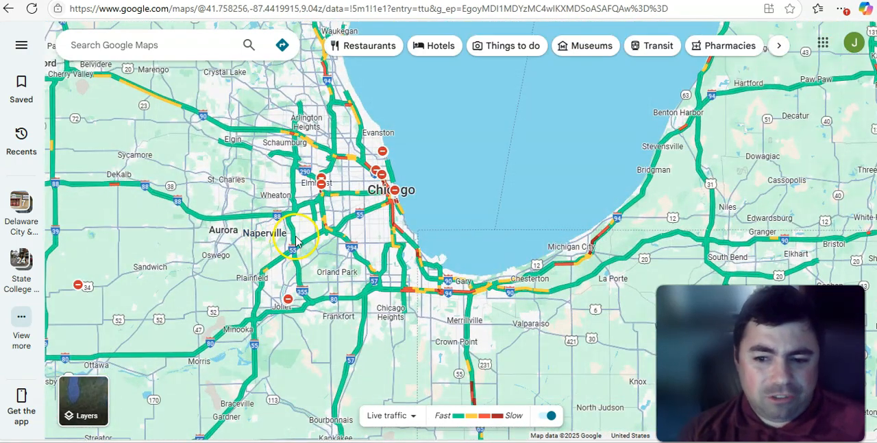
mouse_move(677, 202)
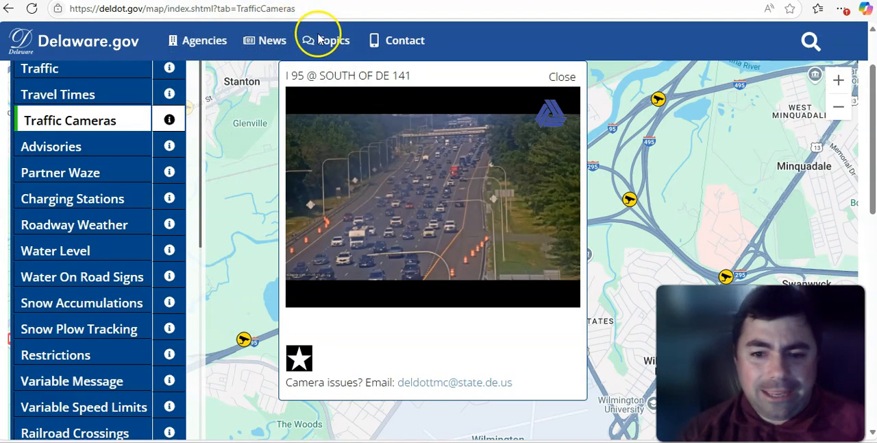
Close the I 95 south of DE 141 feed and view the I 95 Rest Stop SB camera full screen
click(562, 76)
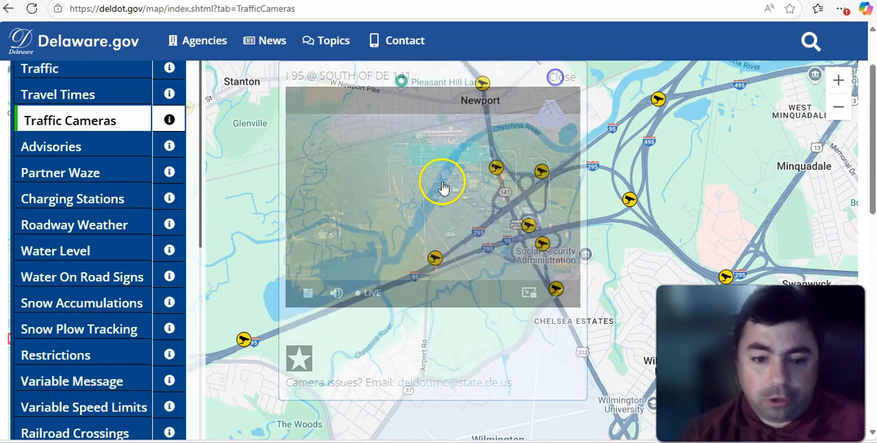
click(560, 76)
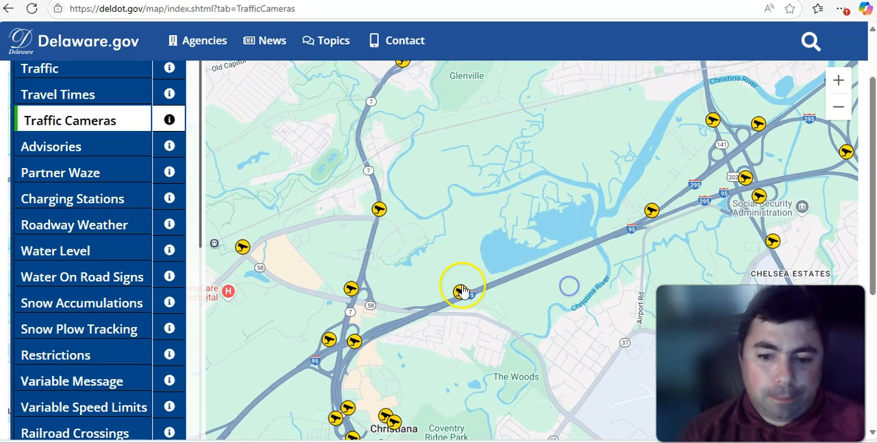
click(458, 290)
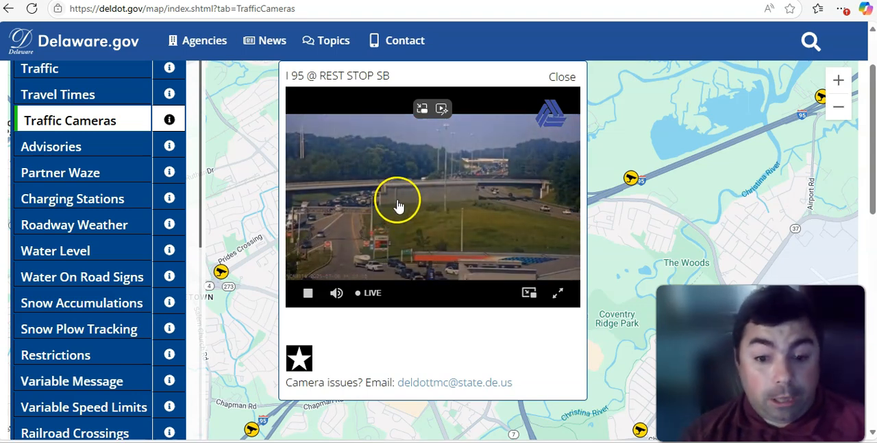
click(557, 292)
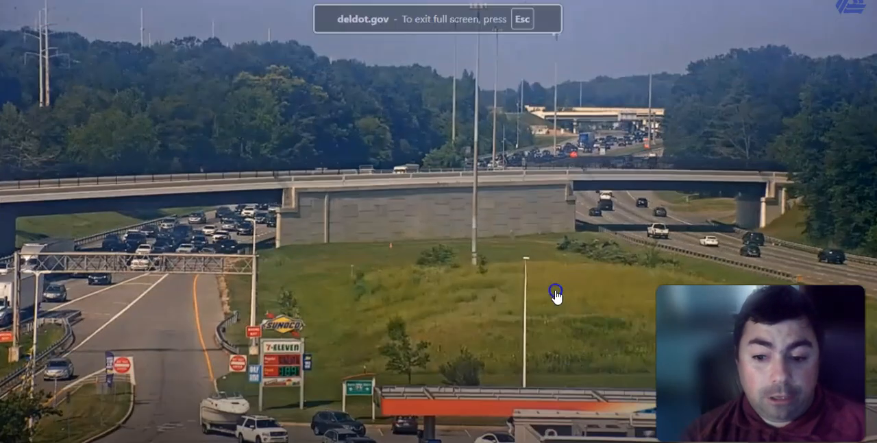
mouse_move(209, 419)
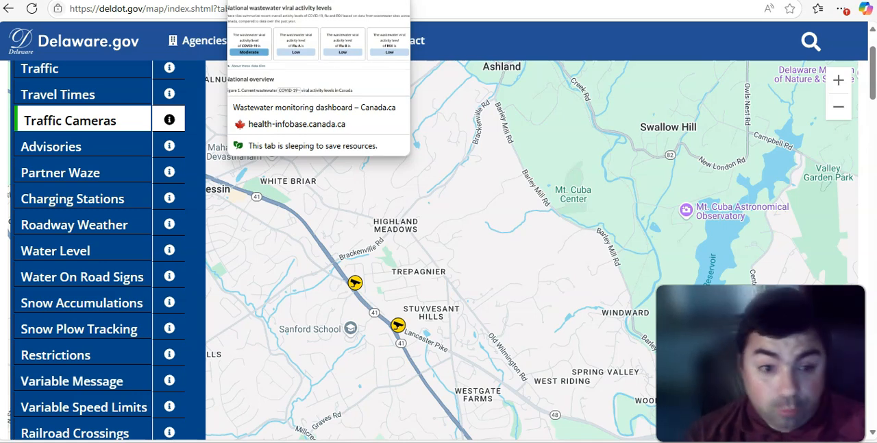
Switch to the PurpleAir tab and scroll the US EPA PM2.5 AQI sensor map
click(296, 124)
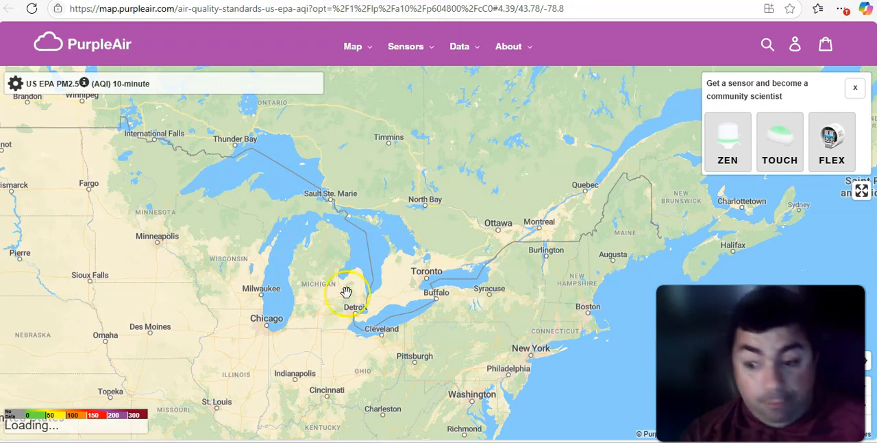
scroll(down, 3)
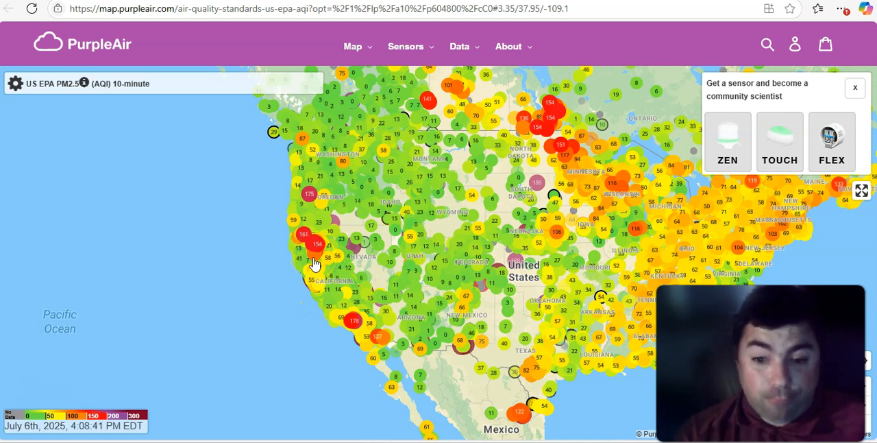
mouse_move(313, 263)
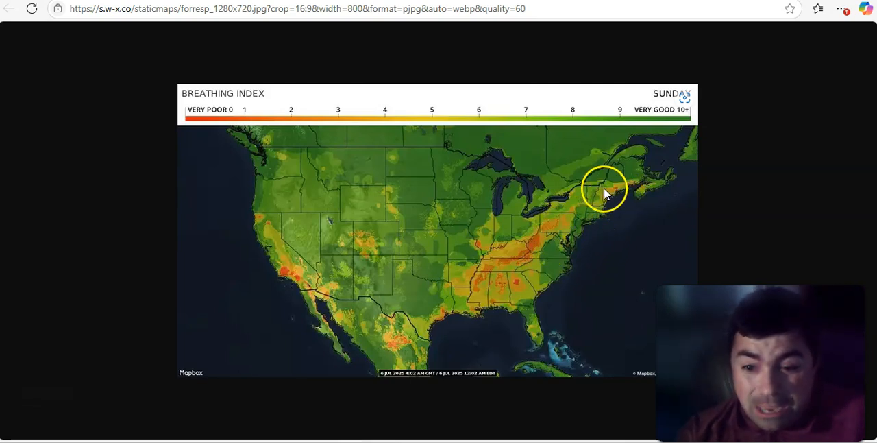
mouse_move(559, 225)
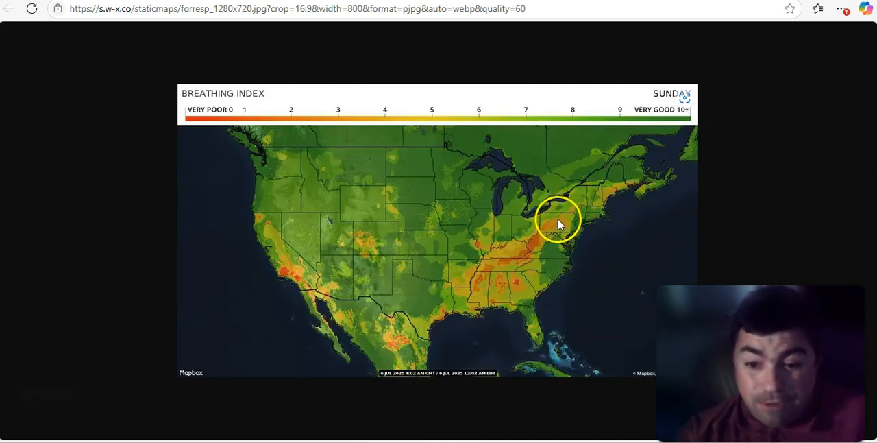
mouse_move(502, 316)
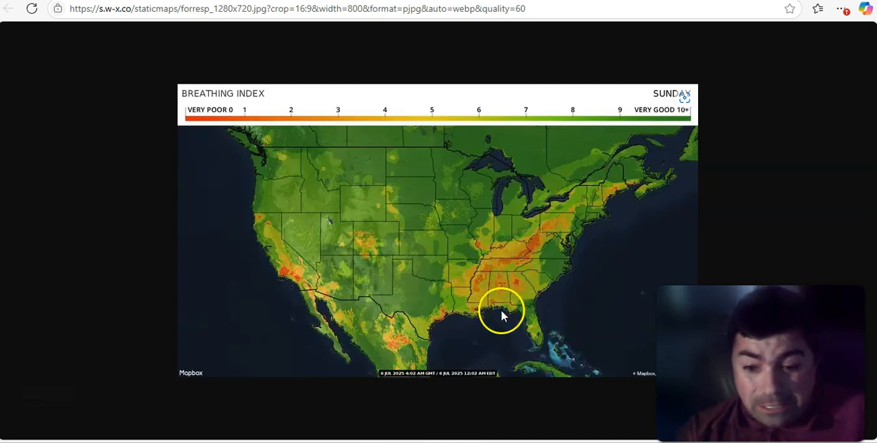
mouse_move(490, 296)
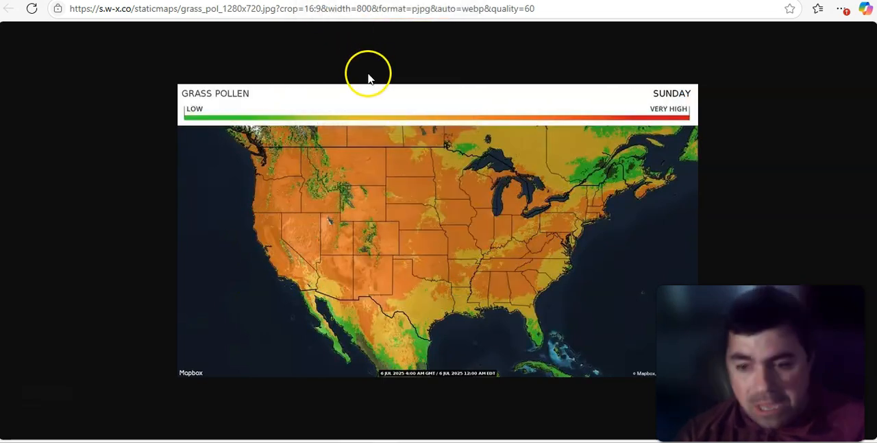
mouse_move(655, 123)
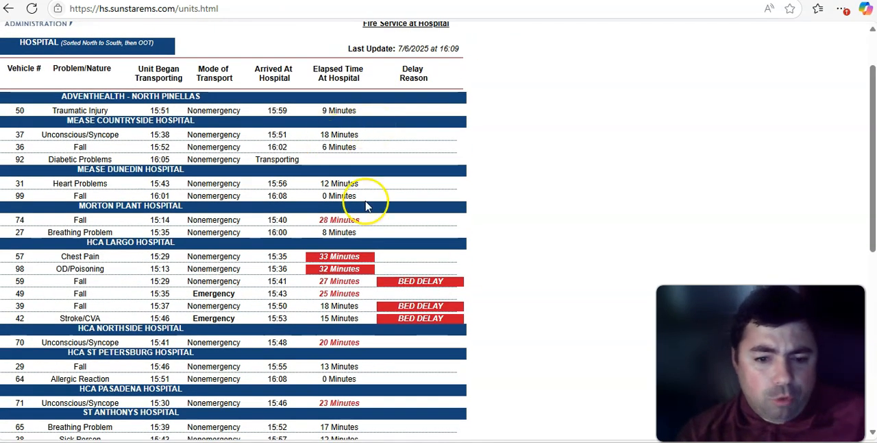
mouse_move(170, 255)
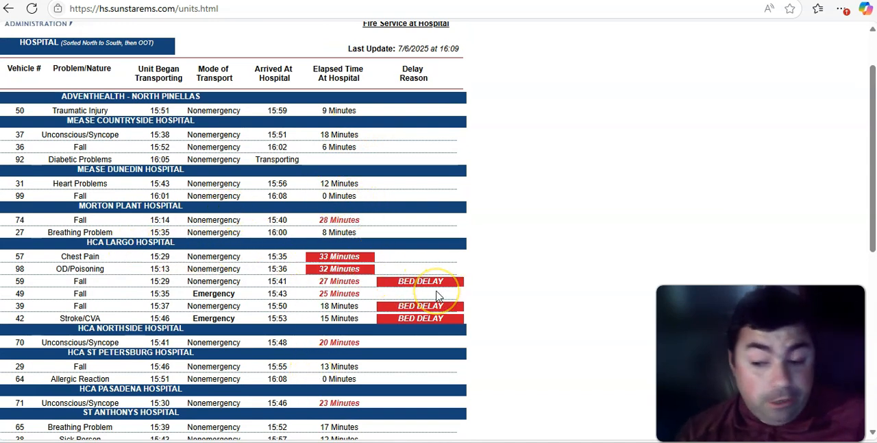
mouse_move(408, 294)
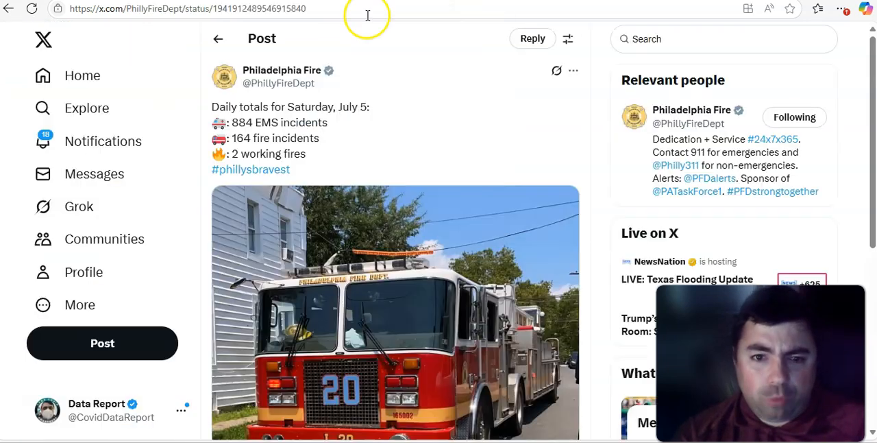
mouse_move(438, 144)
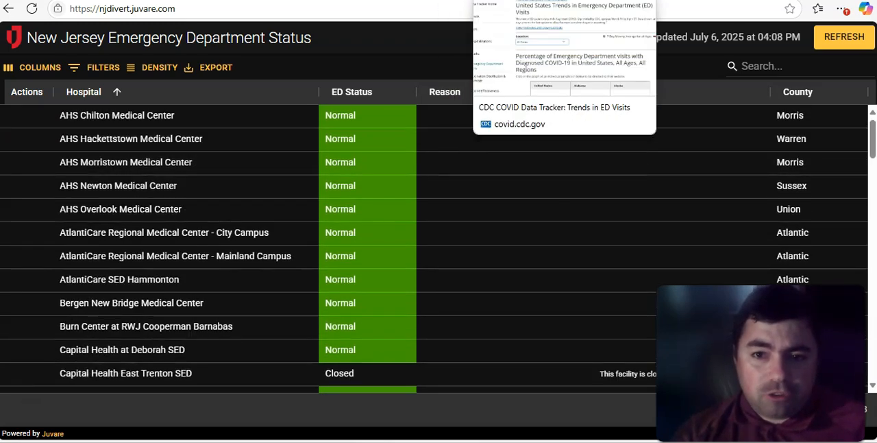
Switch to the CDC COVID Data Tracker tab showing COVID-19 emergency department visits
click(520, 124)
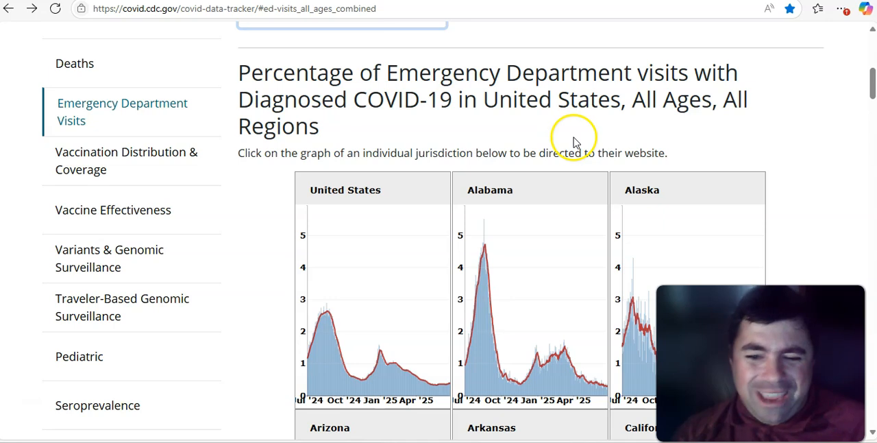
mouse_move(573, 86)
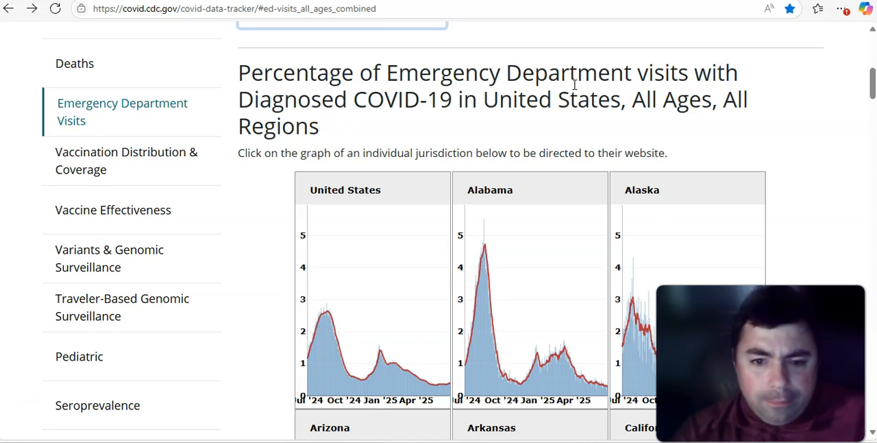
scroll(down, 3)
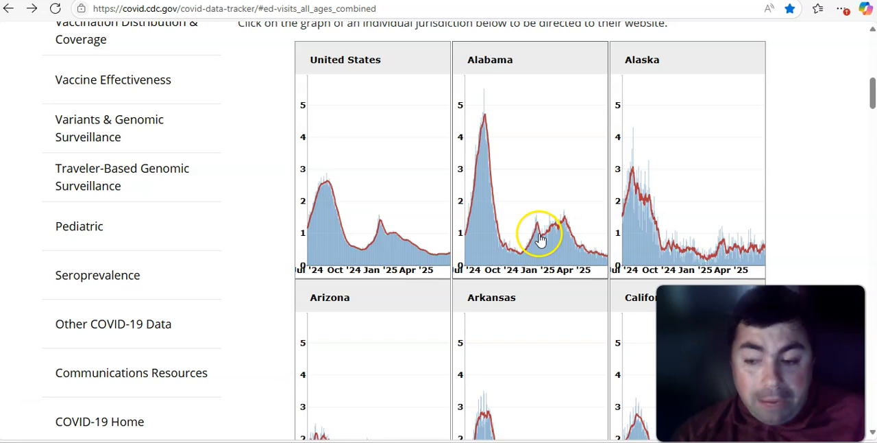
mouse_move(604, 263)
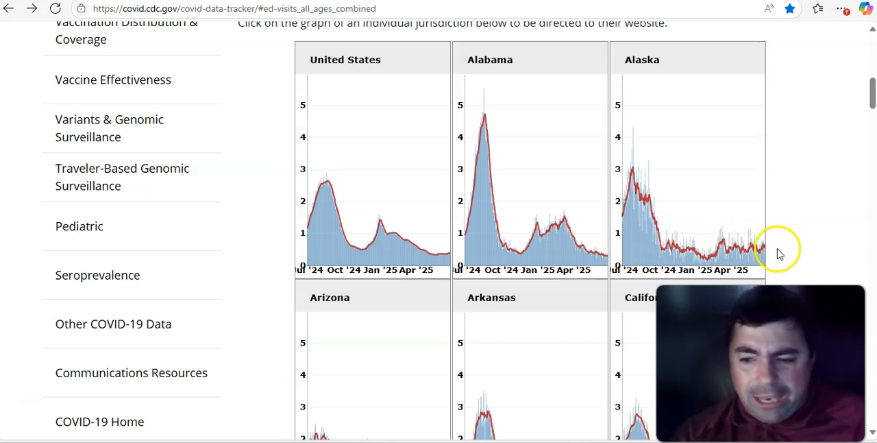
scroll(down, 3)
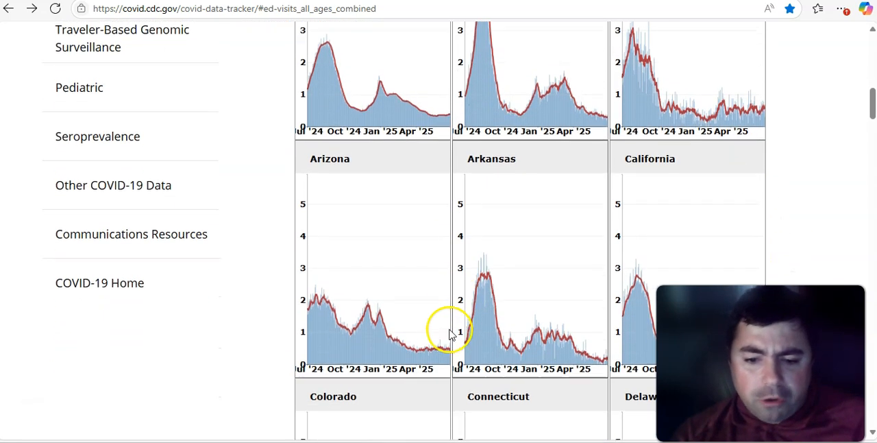
scroll(down, 3)
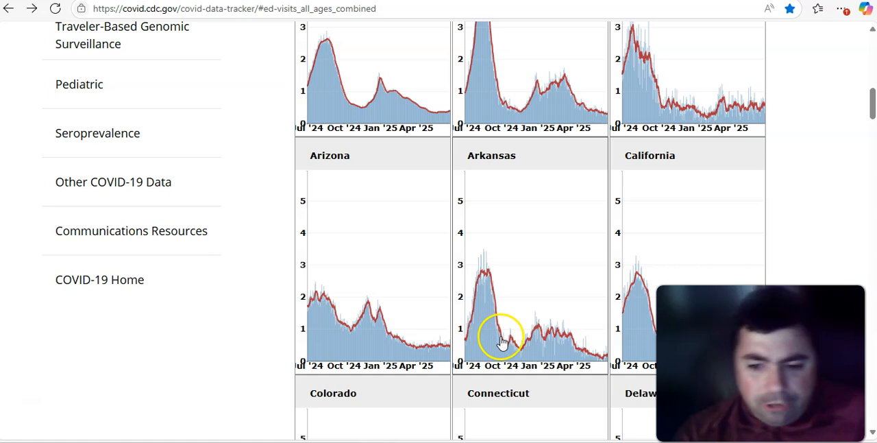
scroll(down, 3)
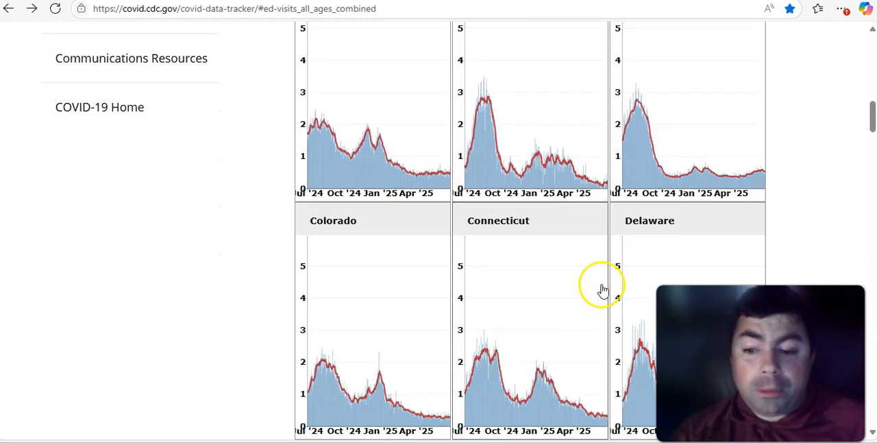
scroll(up, 3)
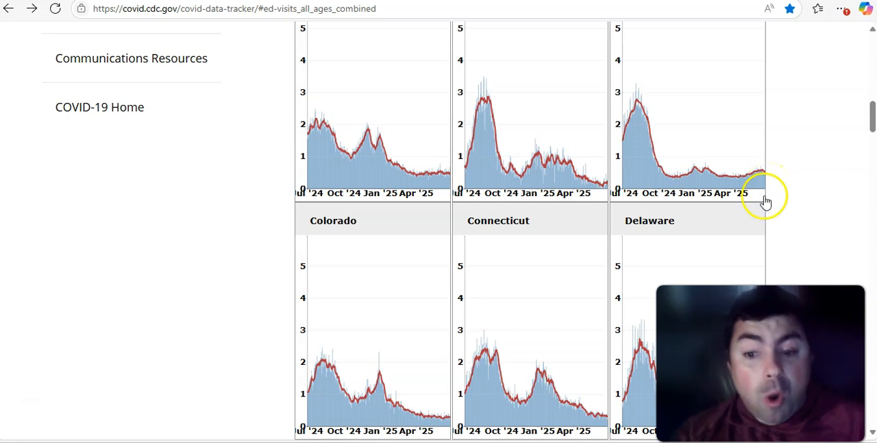
scroll(down, 3)
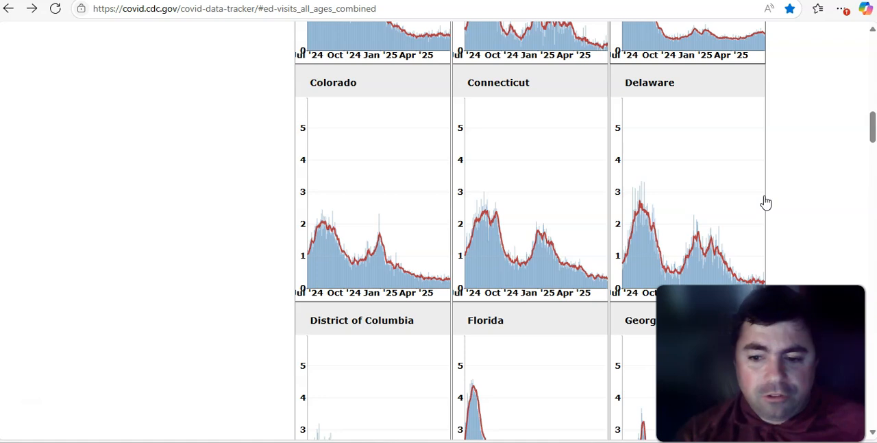
scroll(down, 3)
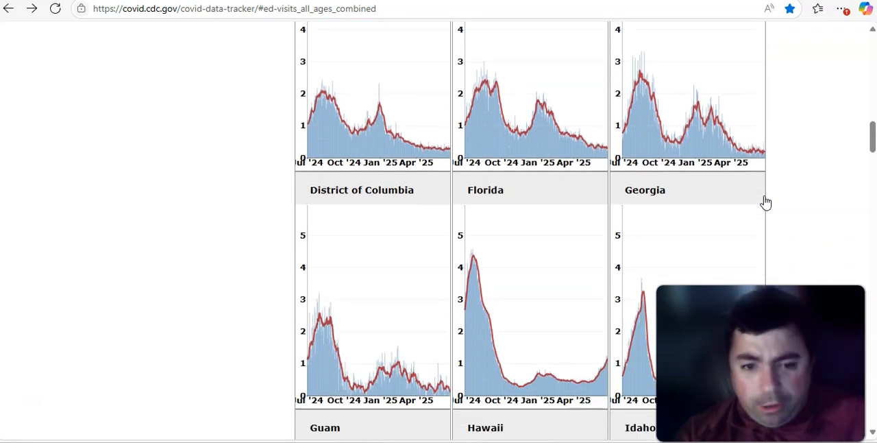
scroll(down, 3)
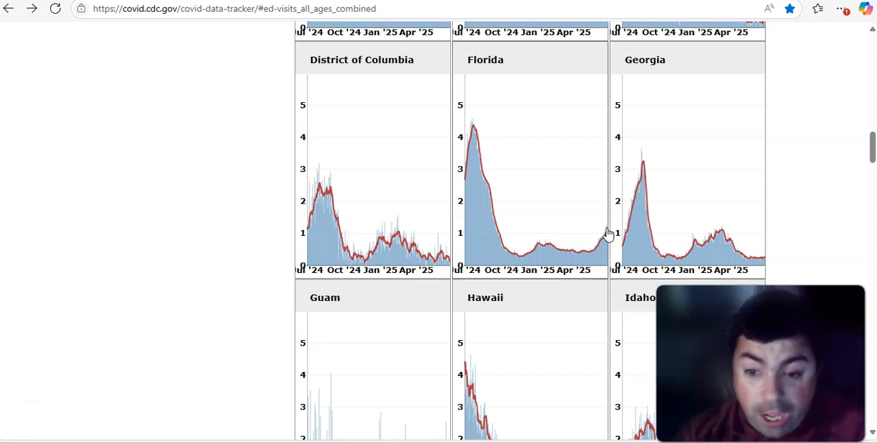
mouse_move(629, 204)
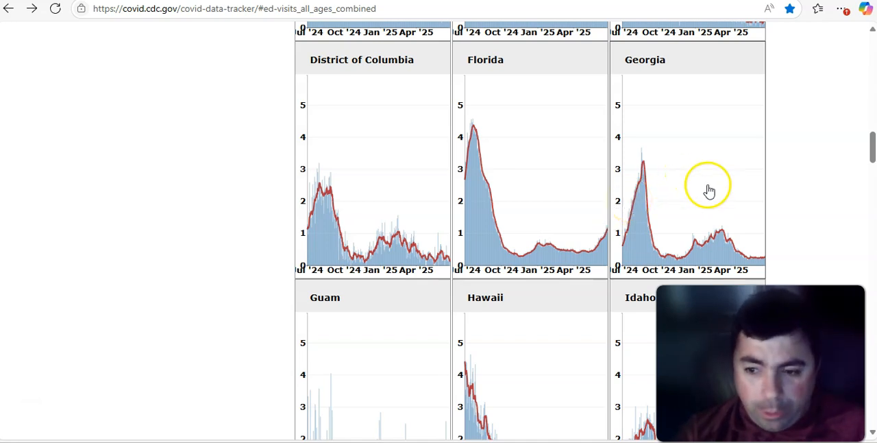
Scroll the state ED visit charts from Michigan through Nebraska, Nevada, New Jersey and New Mexico
scroll(down, 3)
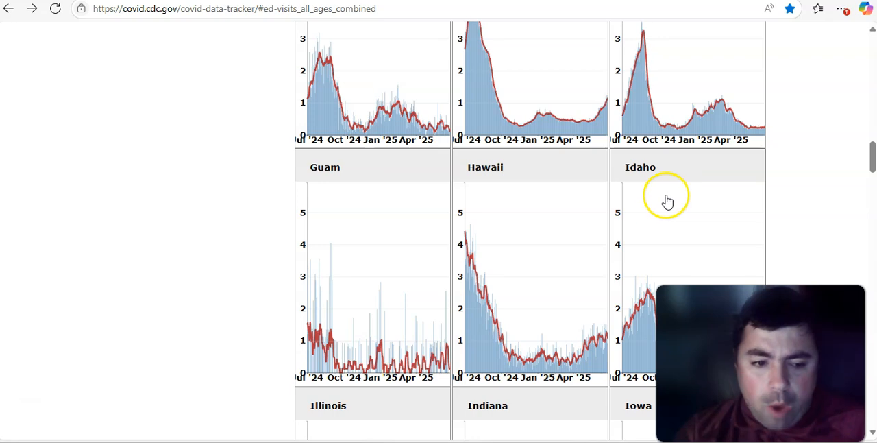
scroll(down, 3)
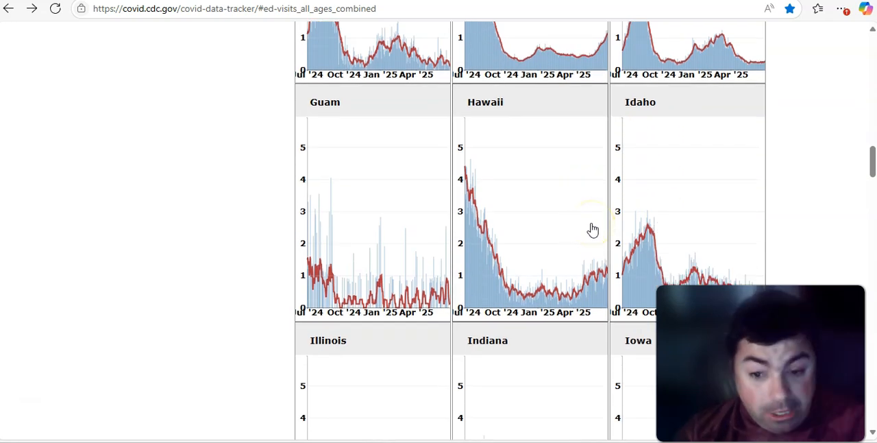
mouse_move(598, 233)
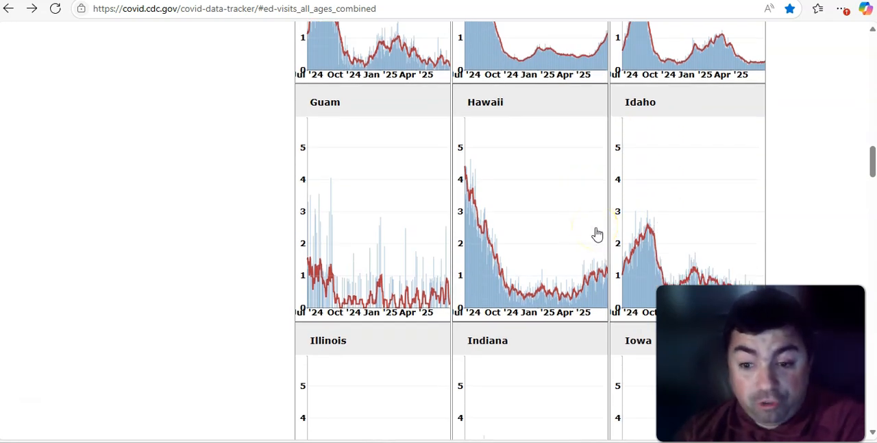
scroll(down, 3)
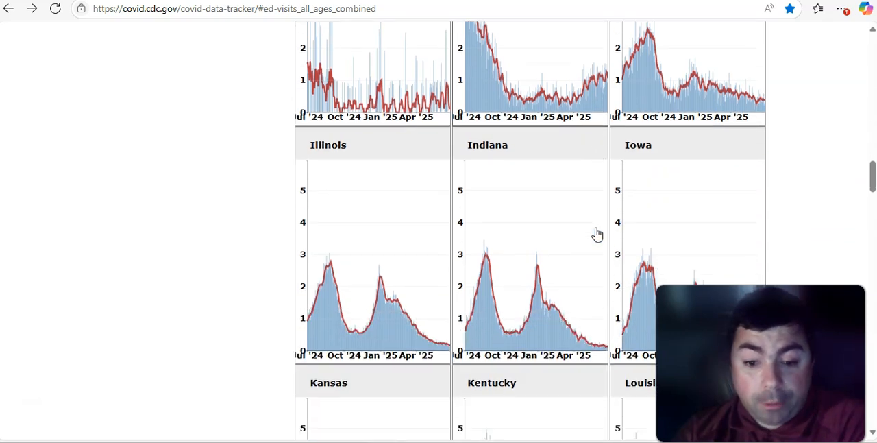
scroll(down, 3)
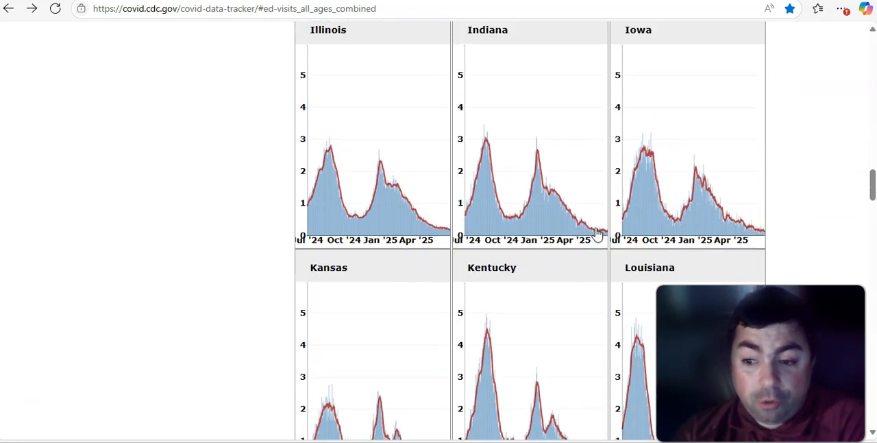
scroll(down, 3)
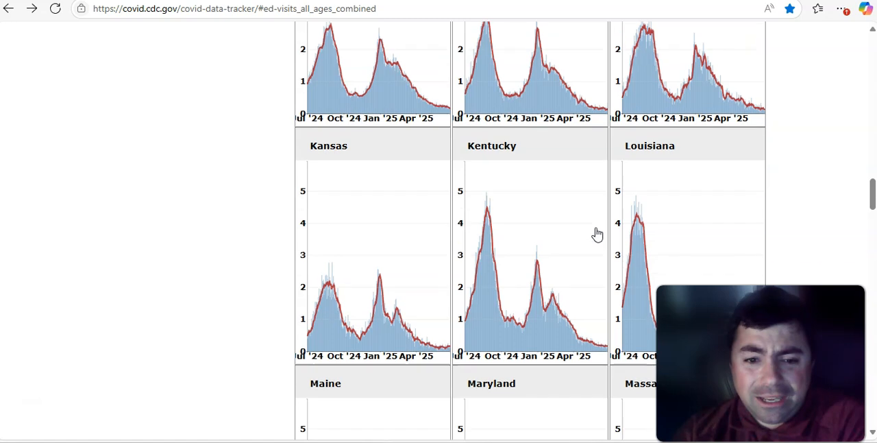
scroll(down, 3)
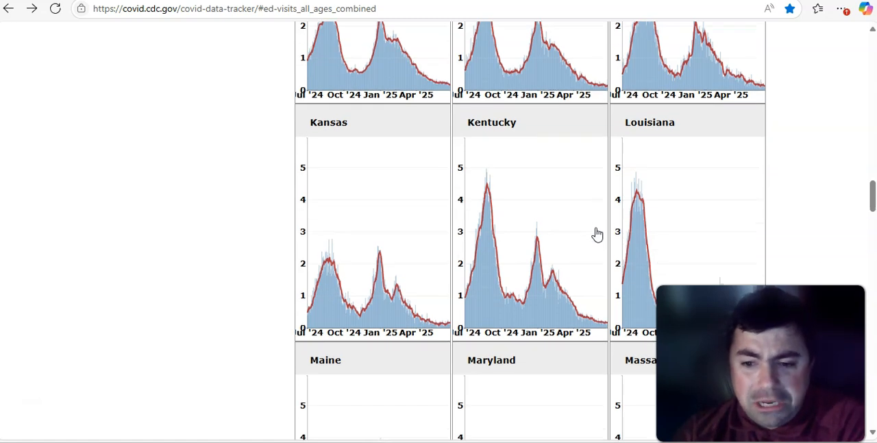
scroll(down, 3)
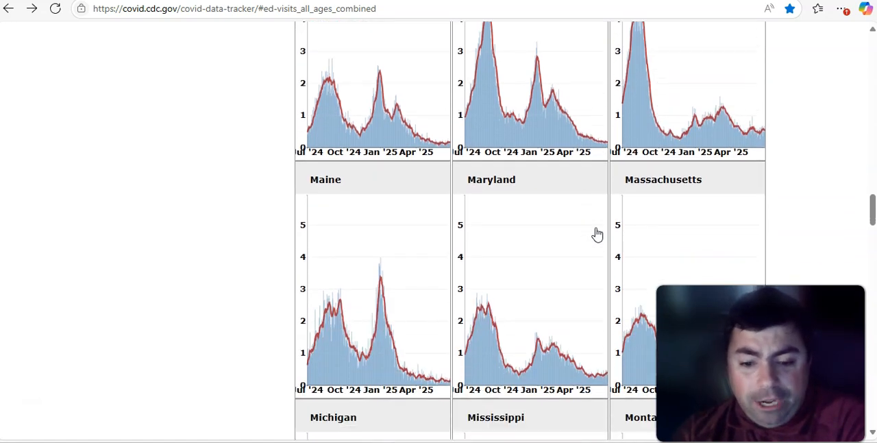
scroll(down, 3)
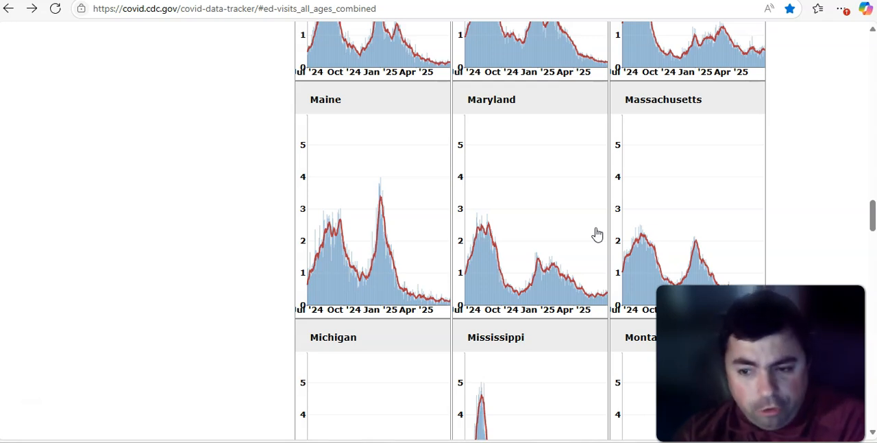
scroll(down, 3)
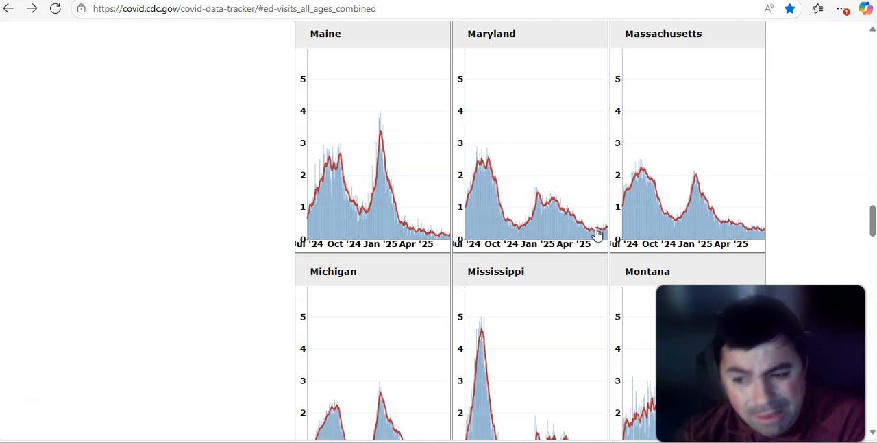
scroll(down, 3)
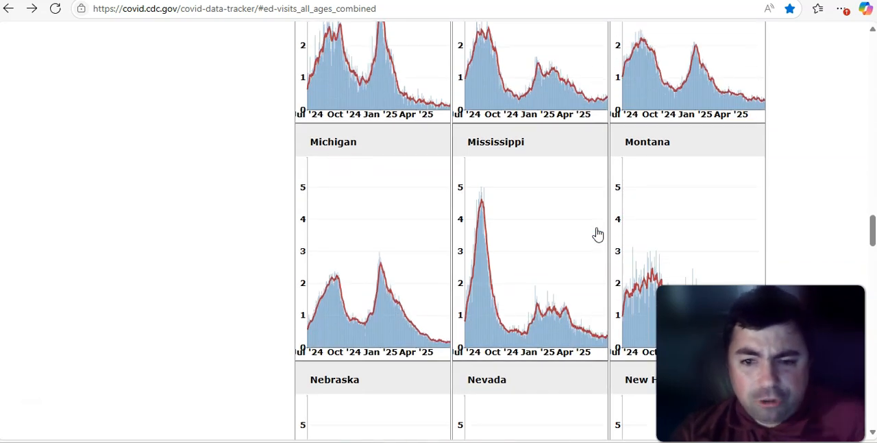
scroll(down, 3)
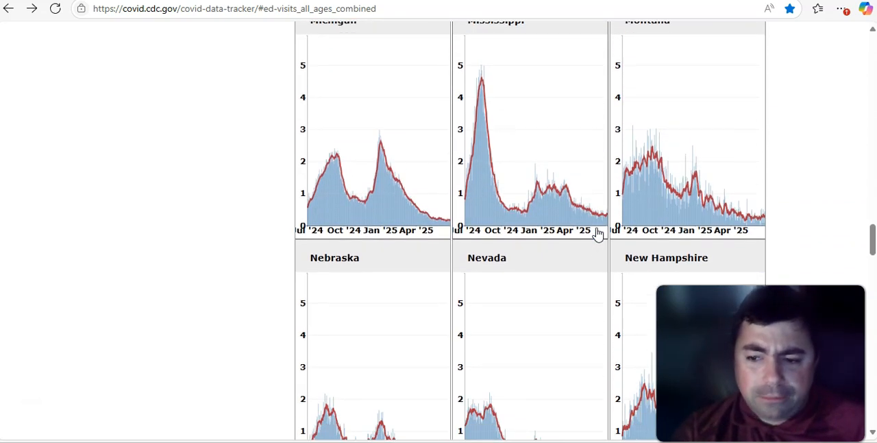
scroll(down, 3)
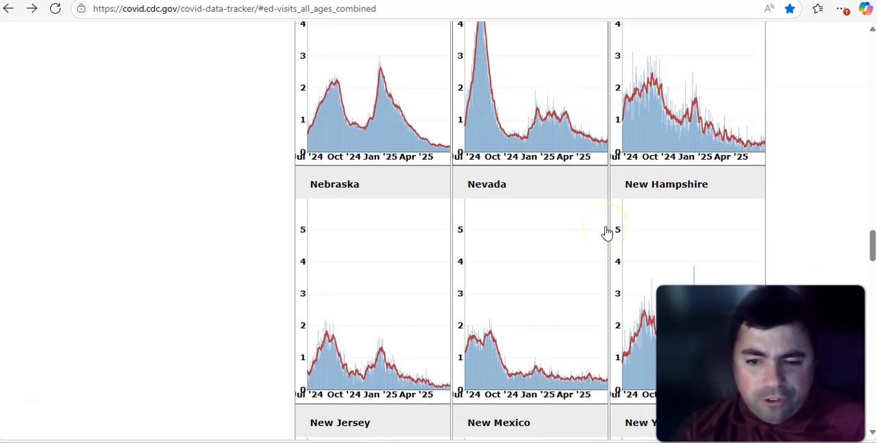
Scroll past Wisconsin and Wyoming charts to the Data Downloads and Footnotes section
scroll(down, 3)
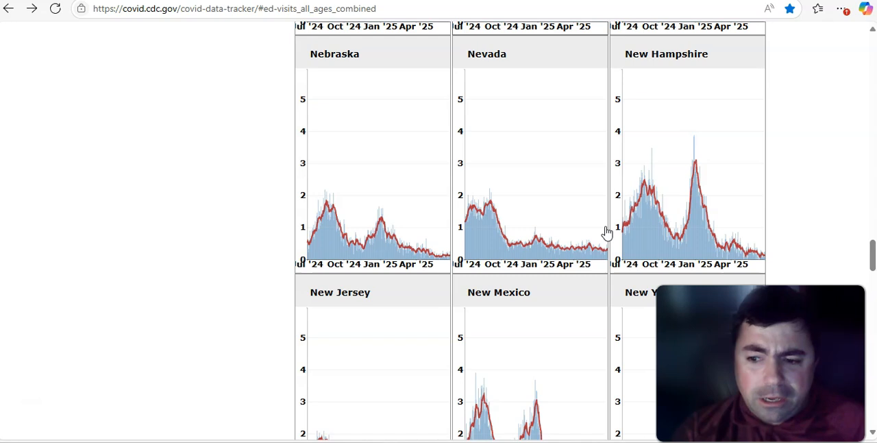
scroll(down, 3)
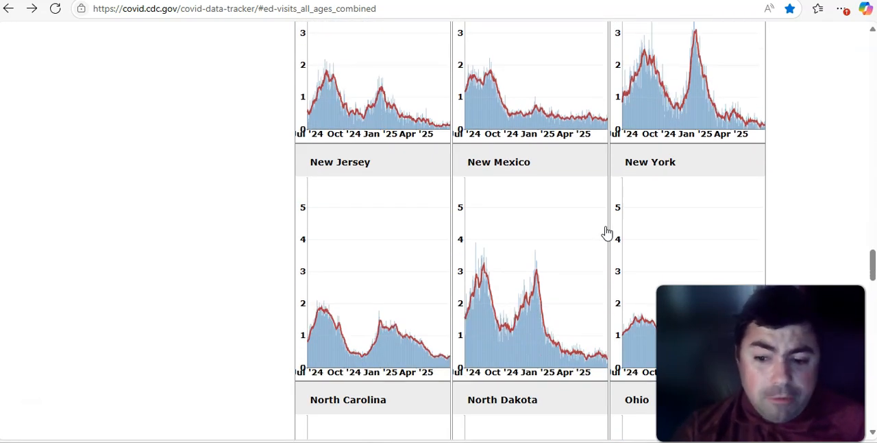
scroll(down, 3)
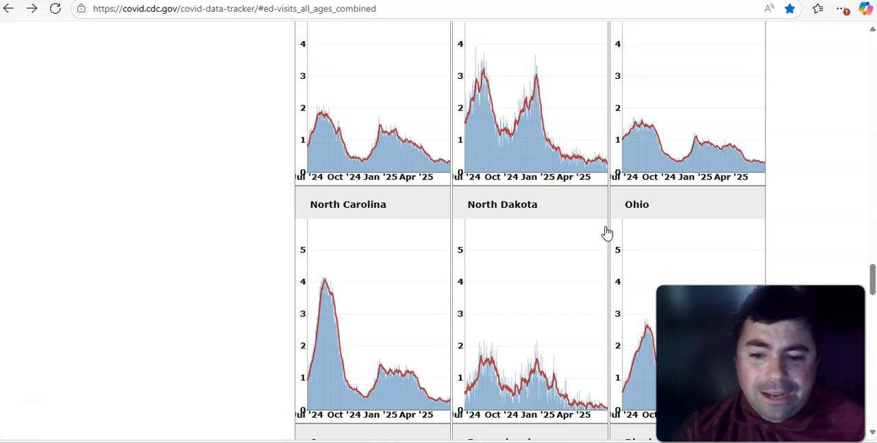
scroll(down, 3)
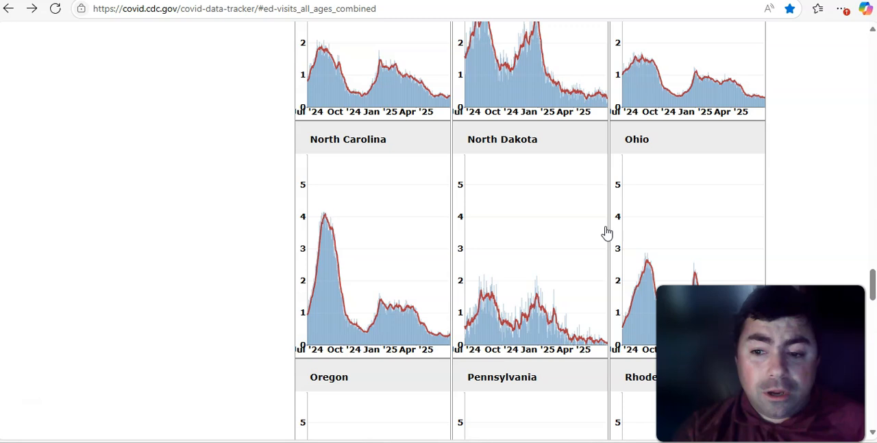
scroll(down, 3)
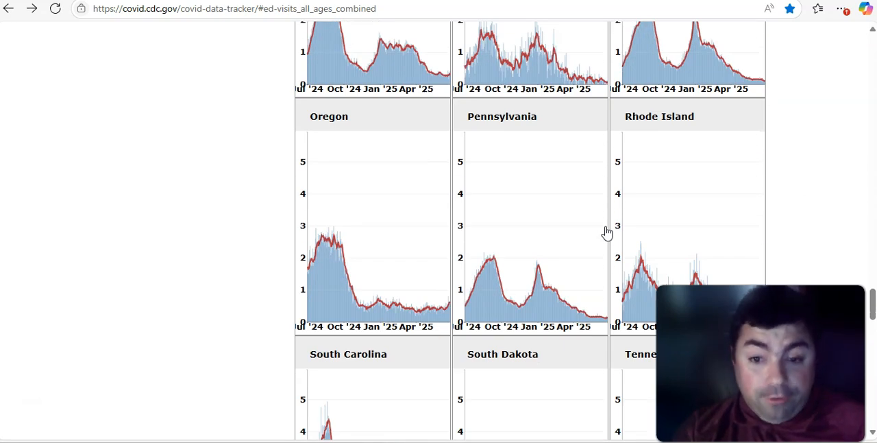
scroll(down, 3)
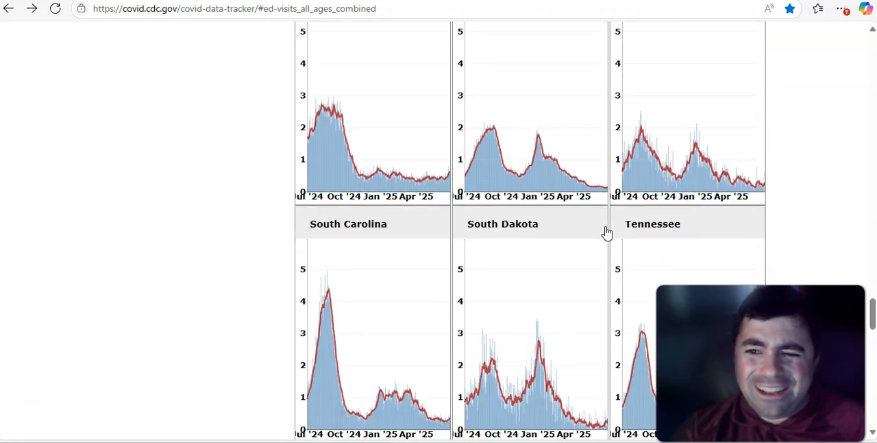
scroll(down, 3)
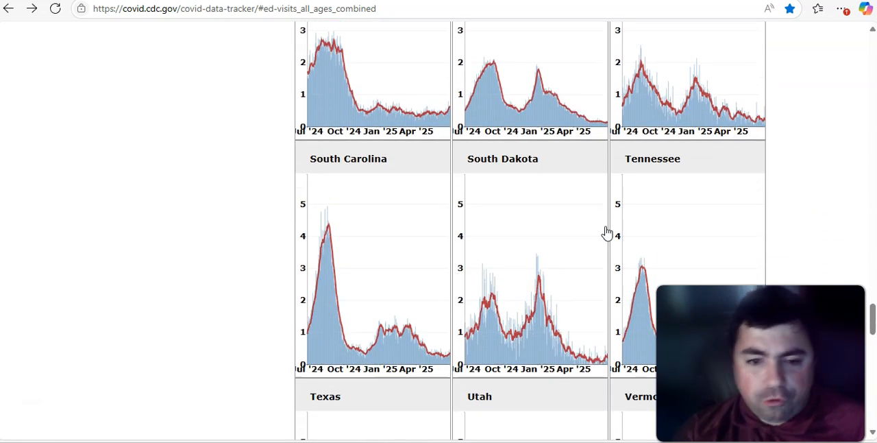
scroll(down, 3)
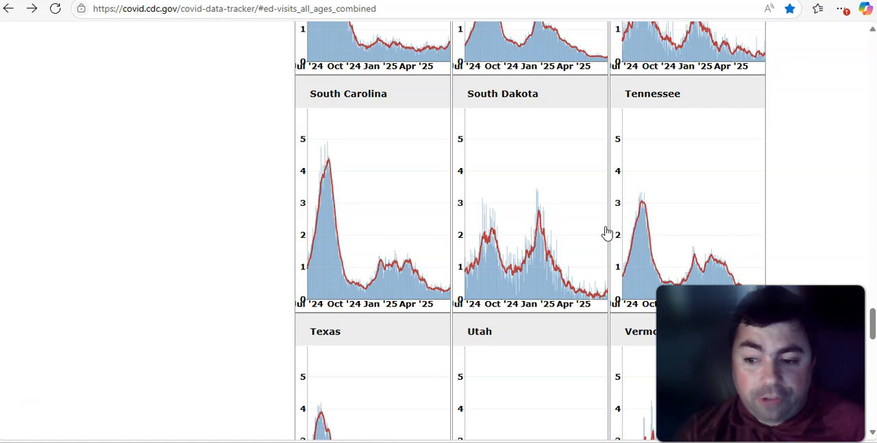
scroll(down, 3)
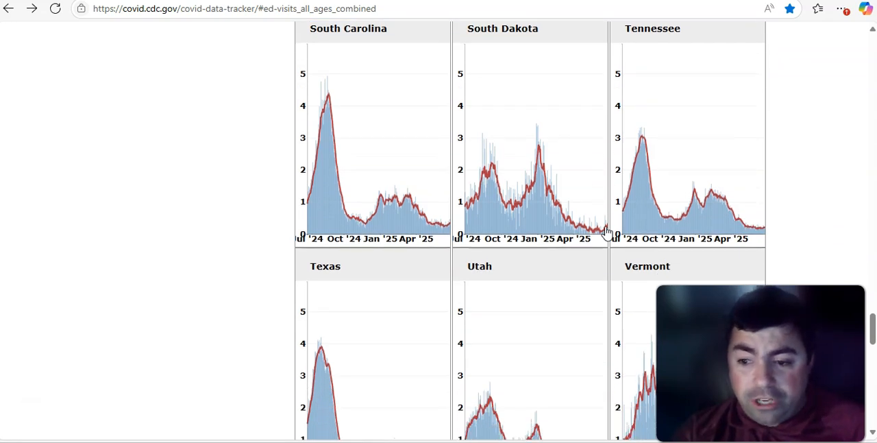
scroll(down, 3)
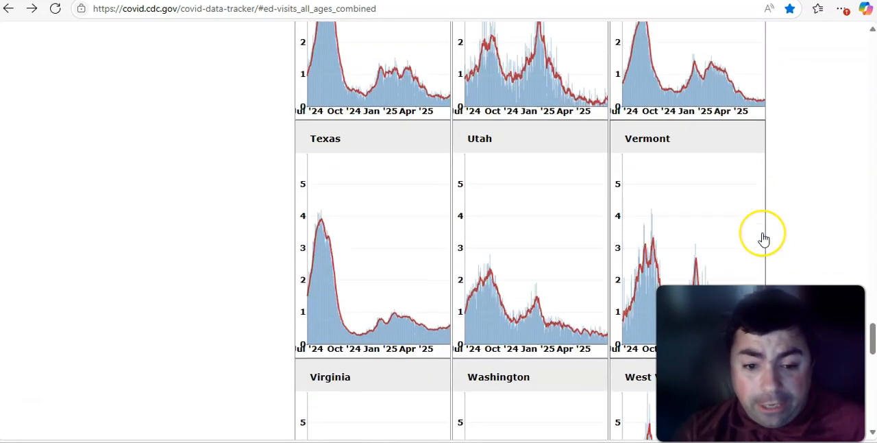
scroll(down, 3)
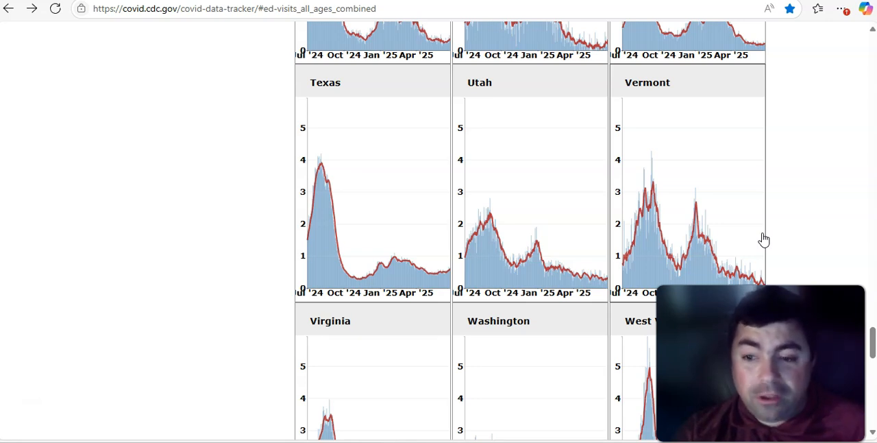
scroll(down, 3)
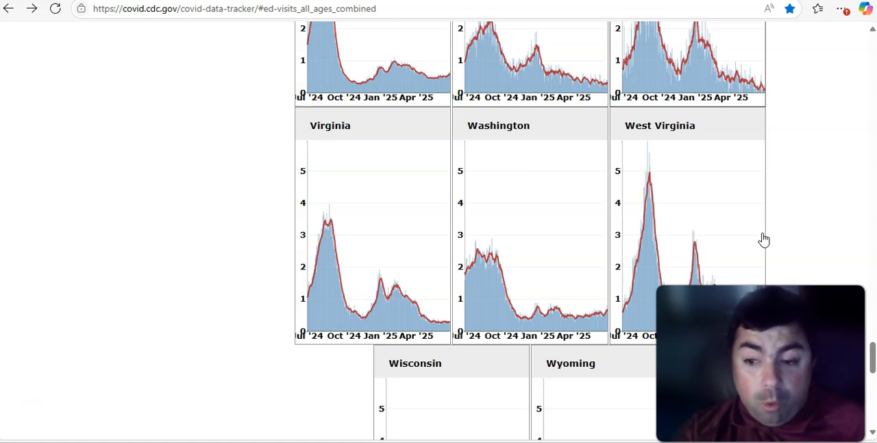
scroll(down, 3)
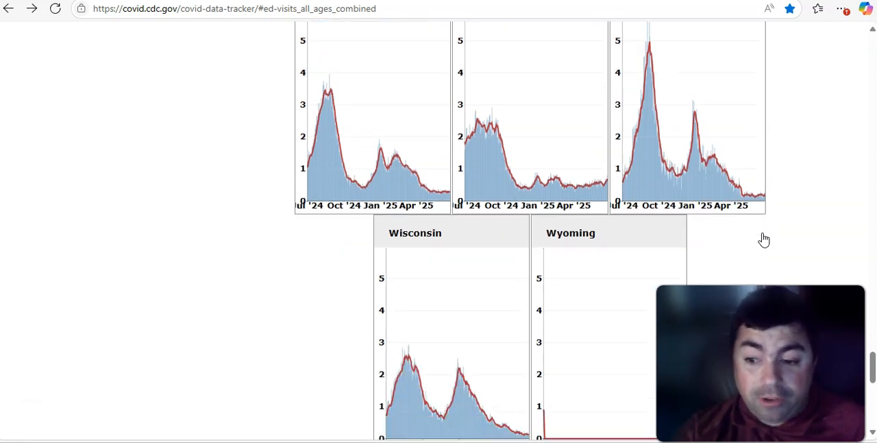
scroll(down, 3)
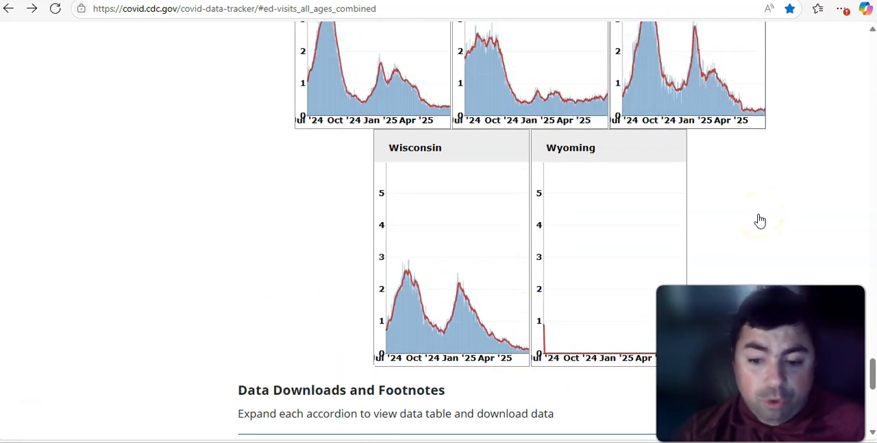
mouse_move(753, 219)
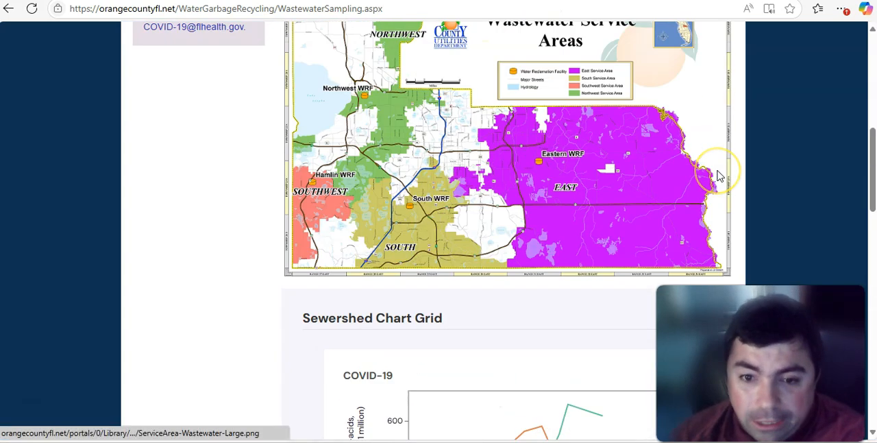
Scroll the four facilities' COVID-19 and Norovirus charts, then switch to the Key Biscayne WastewaterSCAN Dashboard
scroll(down, 3)
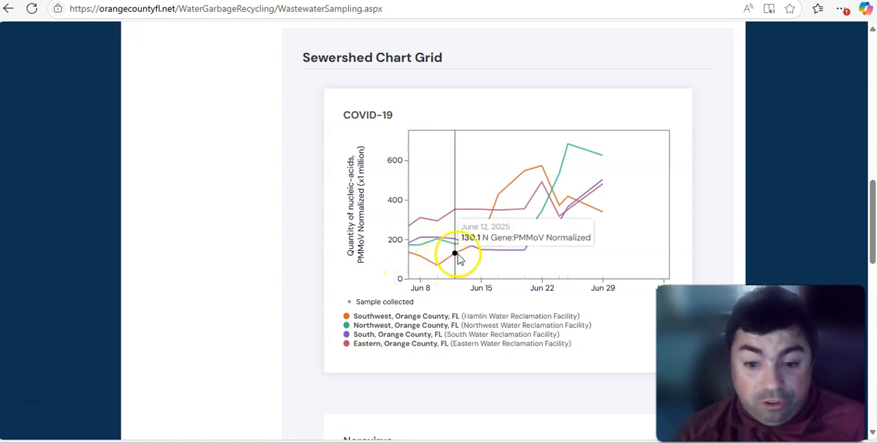
mouse_move(481, 245)
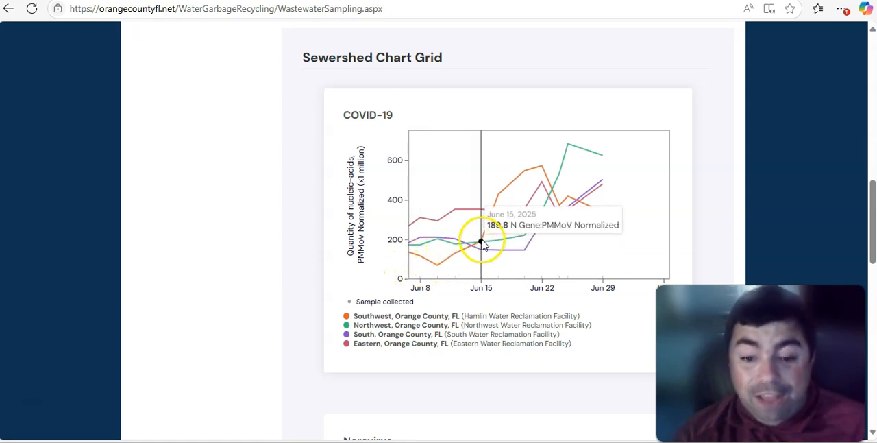
mouse_move(591, 162)
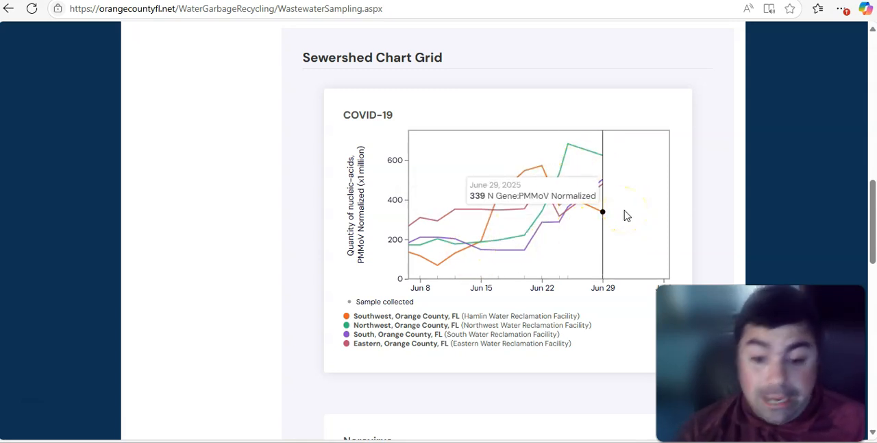
mouse_move(541, 182)
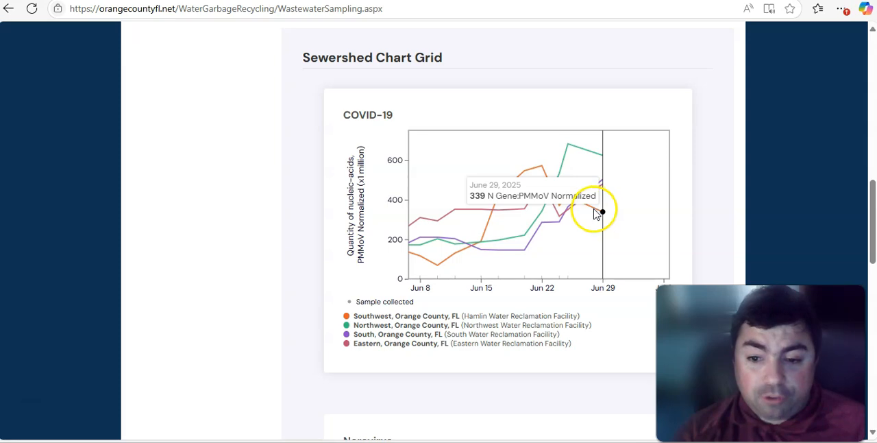
mouse_move(736, 243)
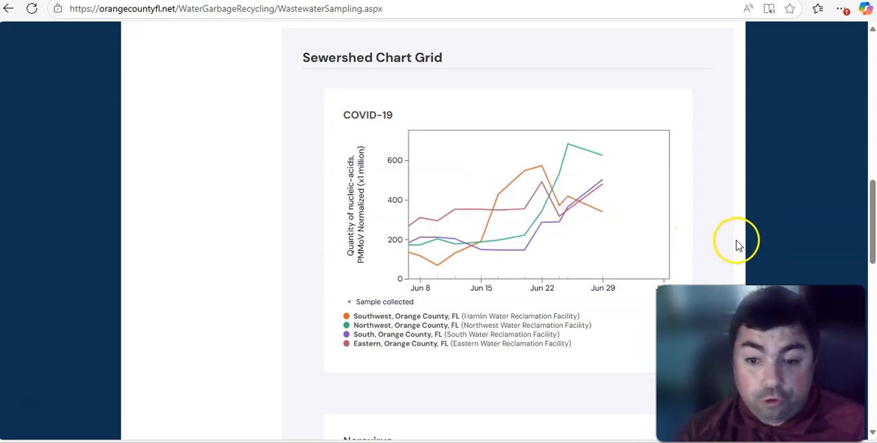
scroll(down, 3)
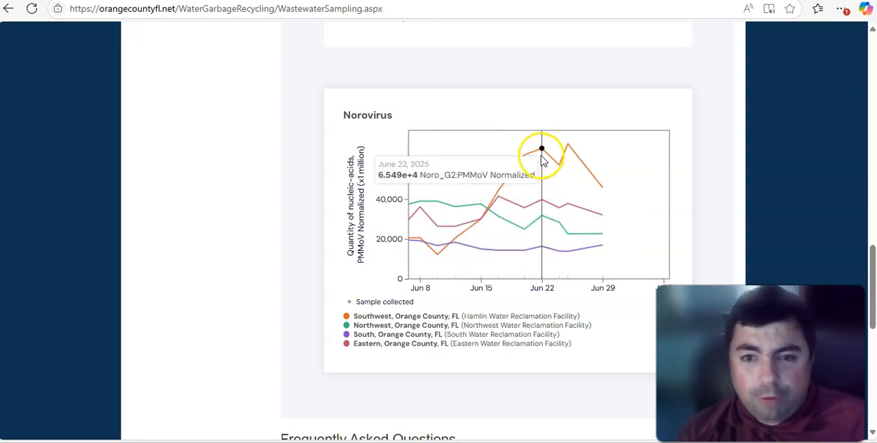
mouse_move(524, 154)
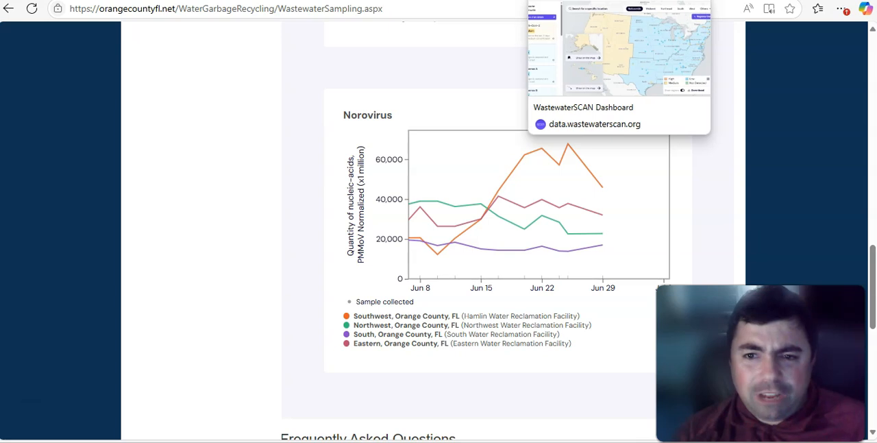
click(594, 124)
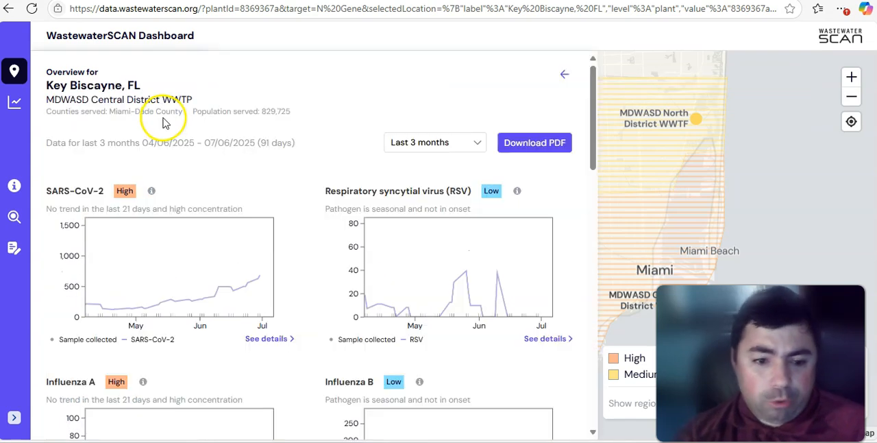
mouse_move(177, 304)
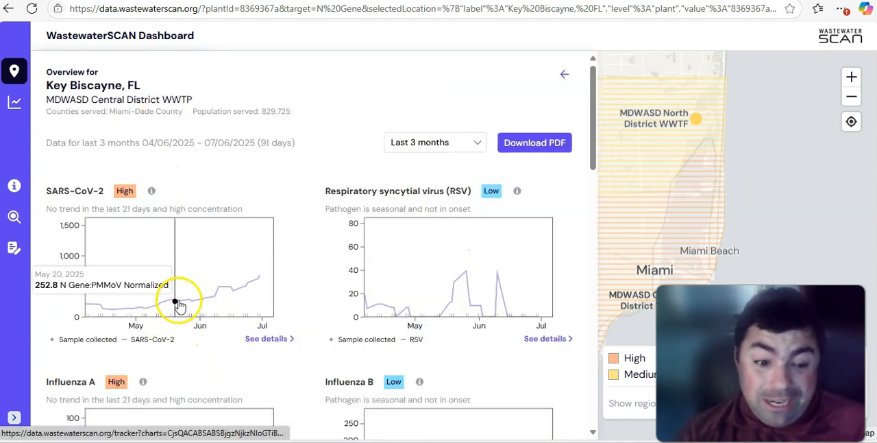
mouse_move(245, 286)
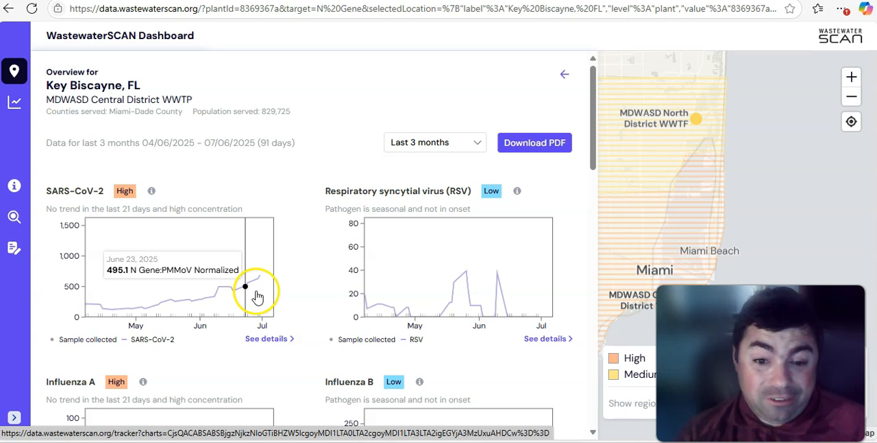
Scroll through Key Biscayne's WastewaterSCAN pathogen charts down to Measles
scroll(down, 3)
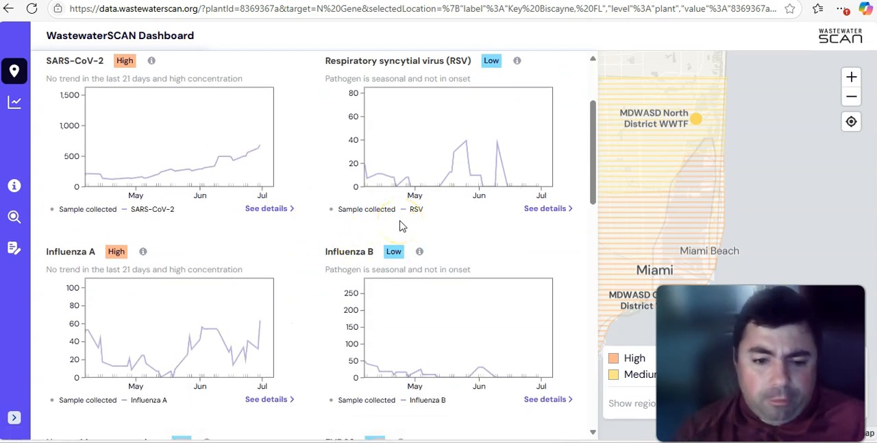
scroll(down, 3)
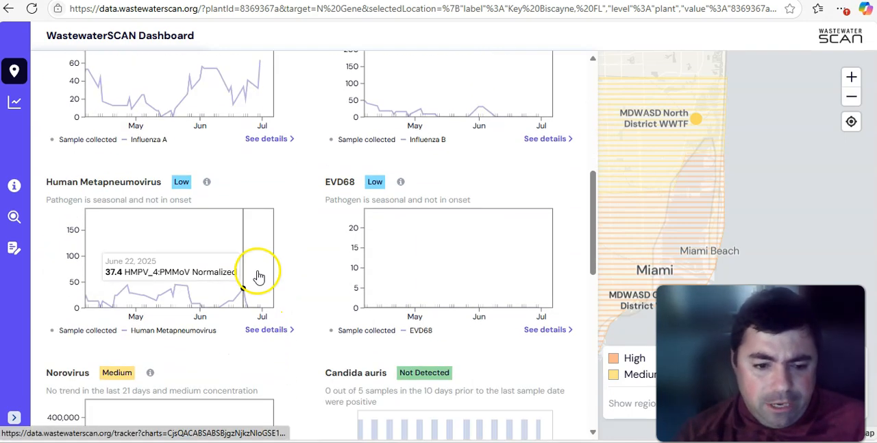
scroll(down, 3)
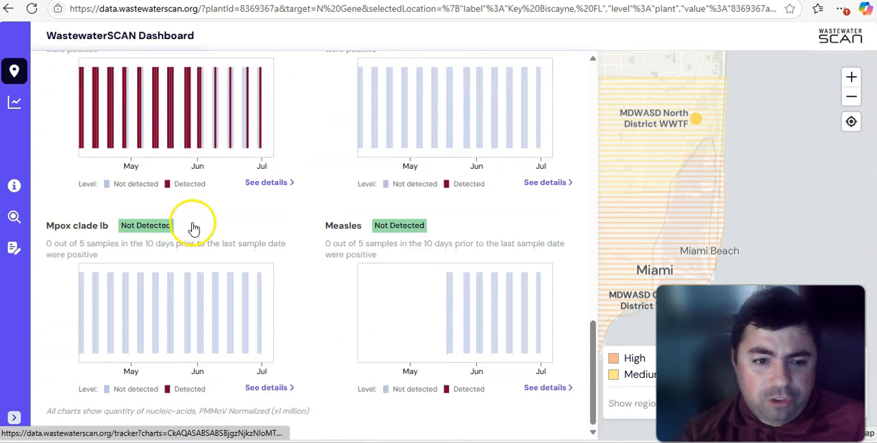
scroll(down, 3)
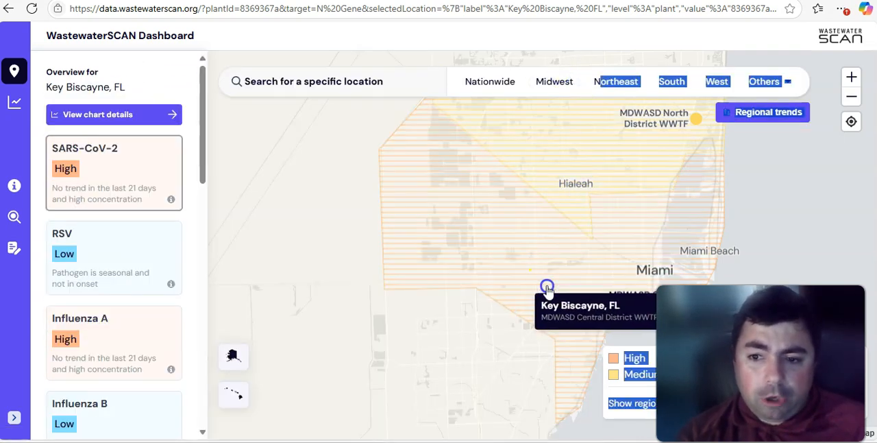
View North Miami's detailed pathogen charts, then select the RM Clayton site in Atlanta
click(791, 177)
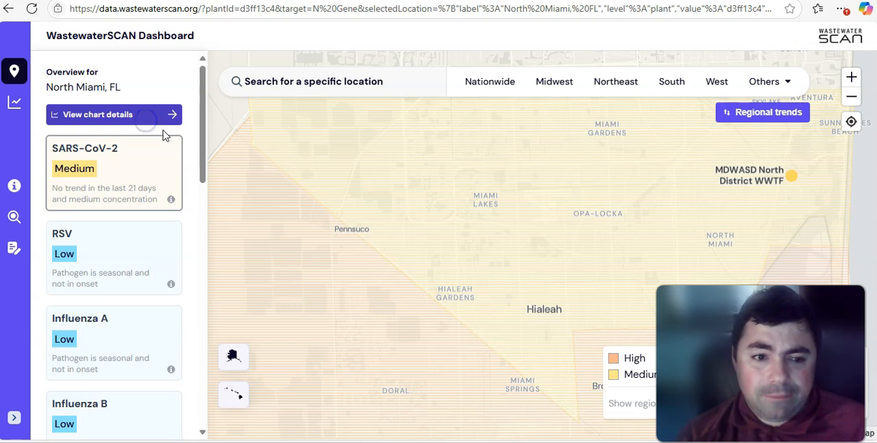
click(97, 115)
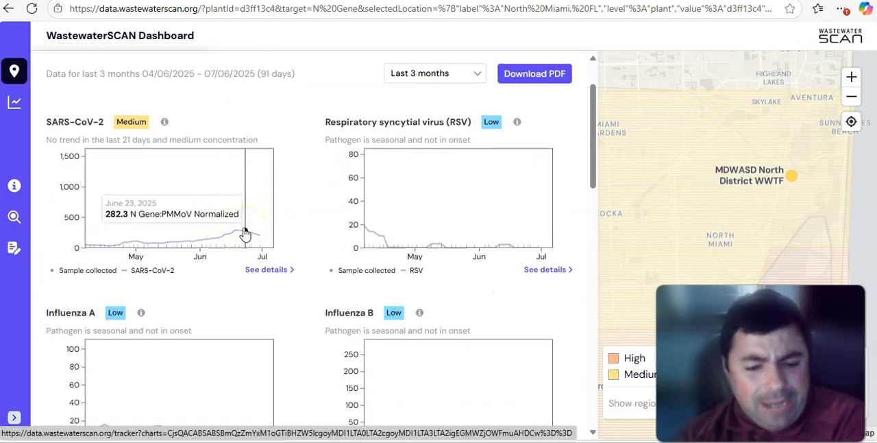
scroll(down, 3)
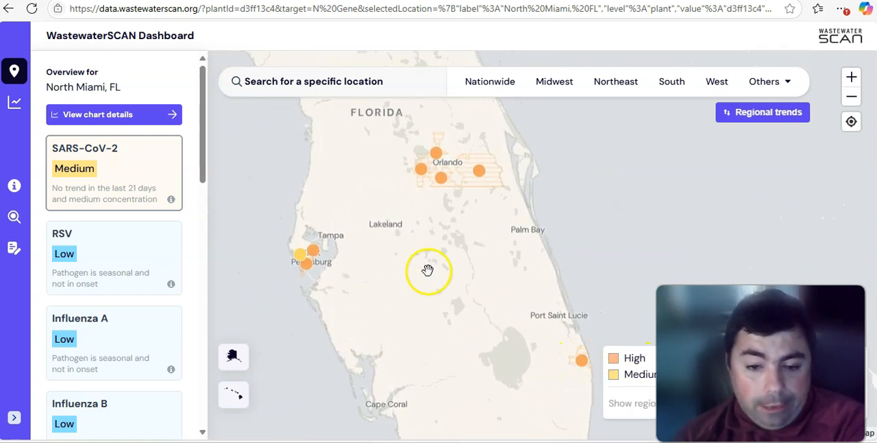
drag(428, 270, 505, 286)
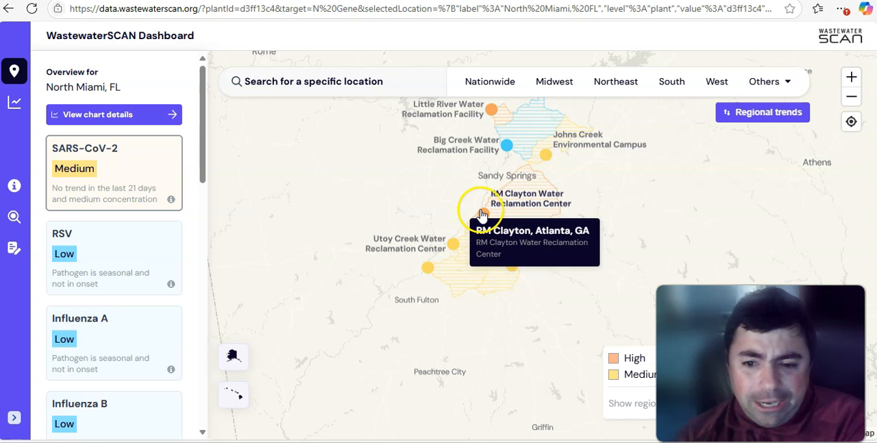
click(484, 212)
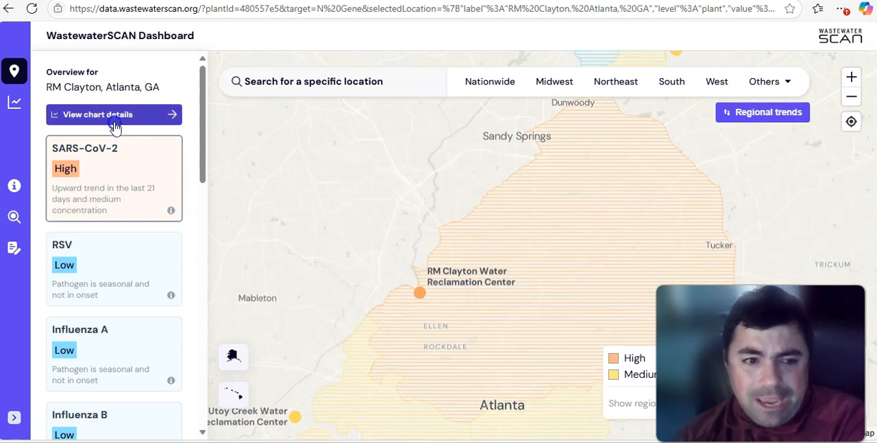
Open RM Clayton's SARS-CoV-2 chart details, then select Village Creek near Birmingham, AL
click(98, 115)
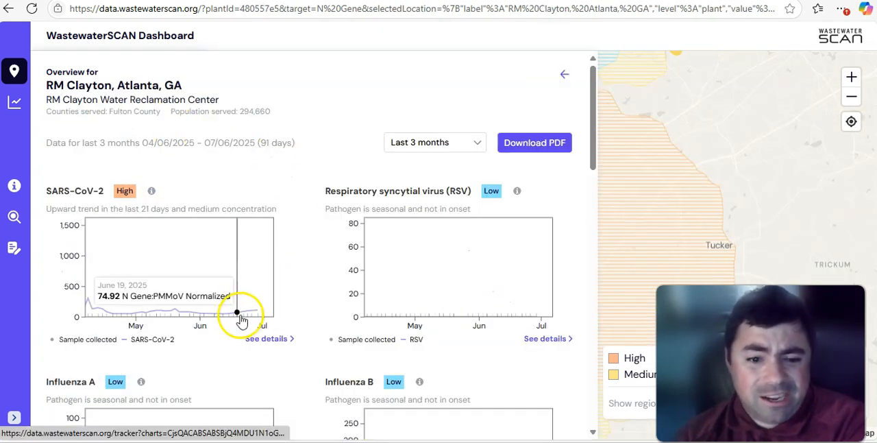
mouse_move(258, 312)
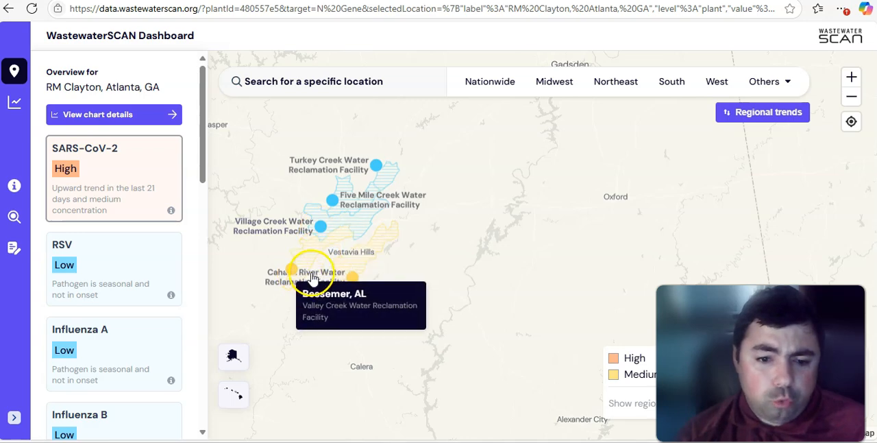
click(347, 233)
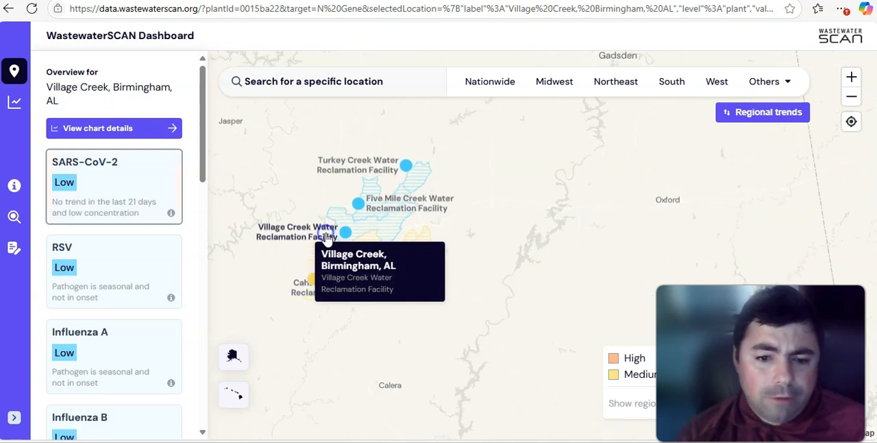
Scroll Village Creek's detailed charts to Measles, then select the Montpelier, VT site
click(97, 128)
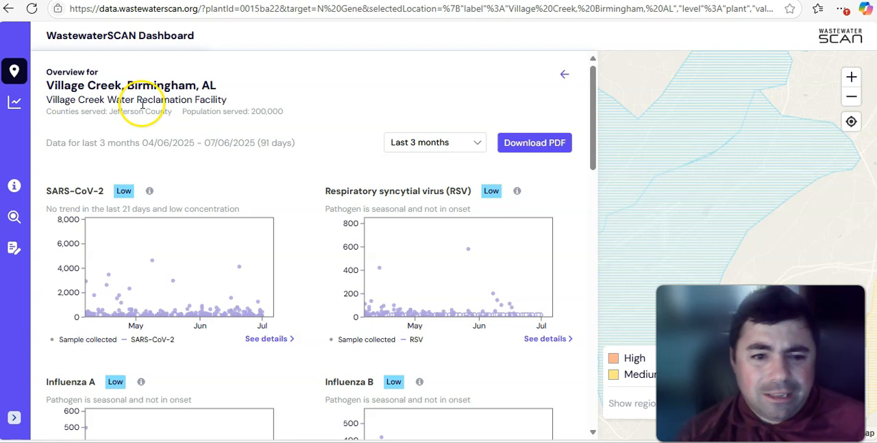
scroll(down, 3)
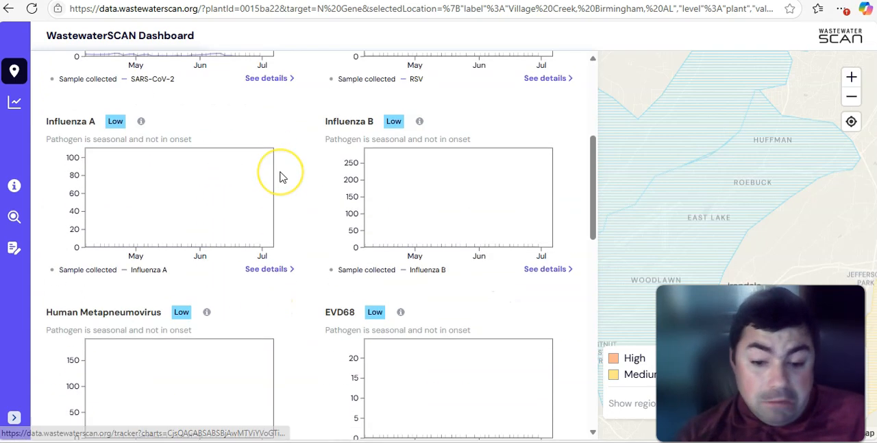
scroll(down, 3)
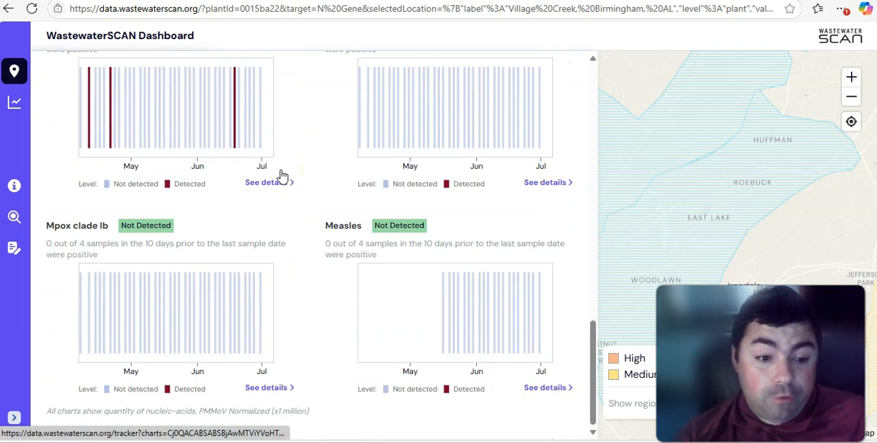
scroll(up, 3)
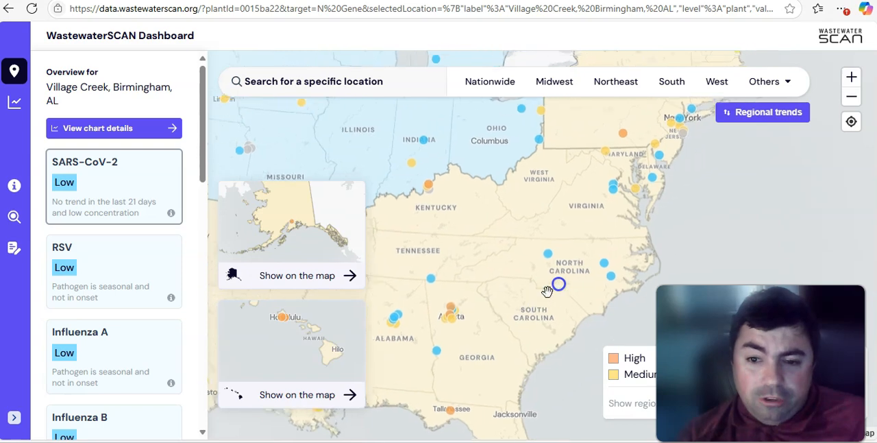
drag(549, 288, 597, 236)
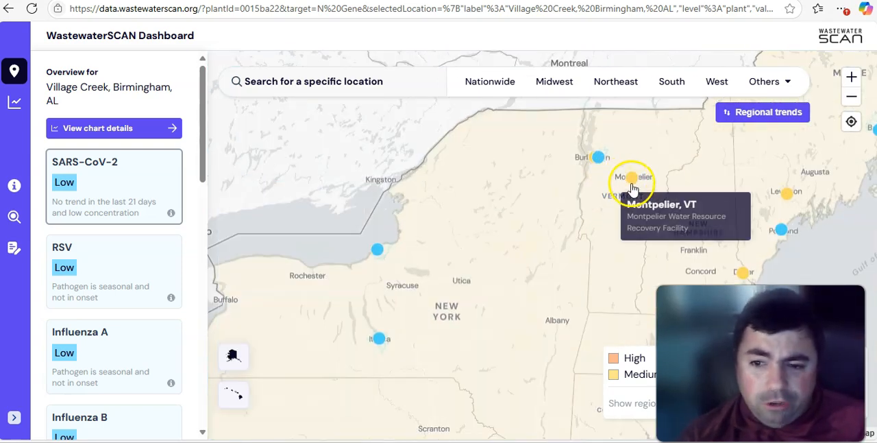
click(632, 177)
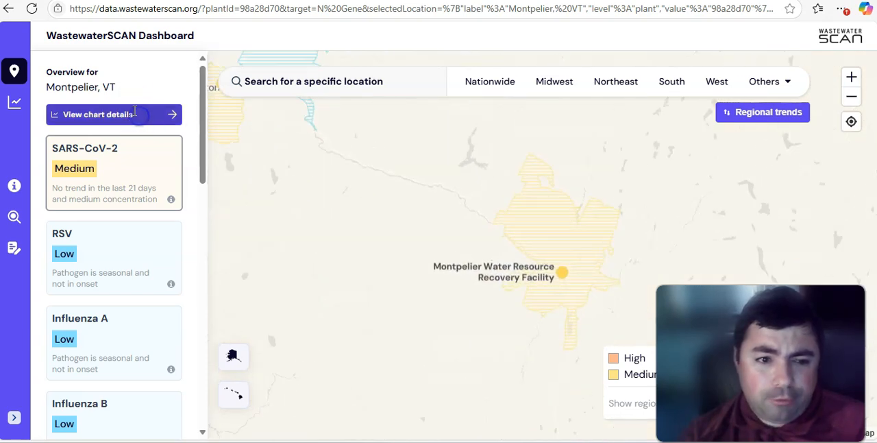
Scroll Montpelier's detailed charts down to High Norovirus and Candida auris
click(98, 114)
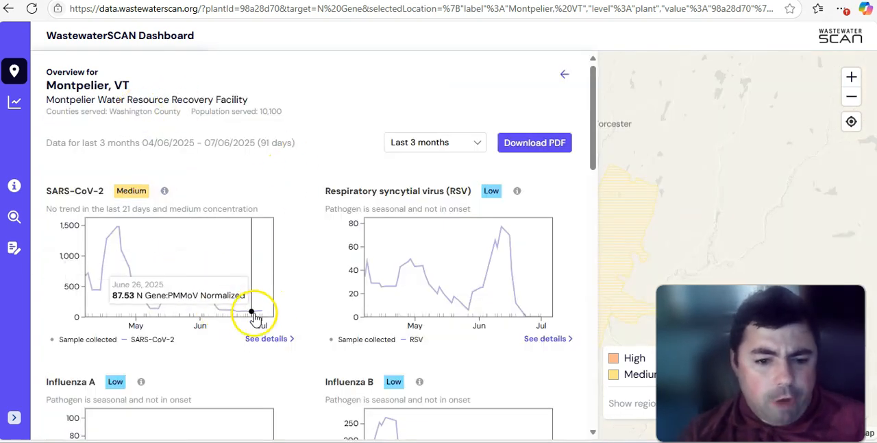
scroll(down, 3)
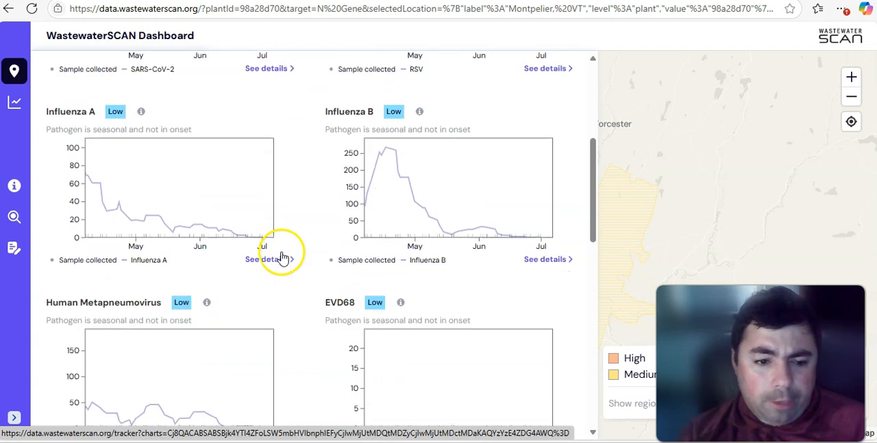
scroll(down, 3)
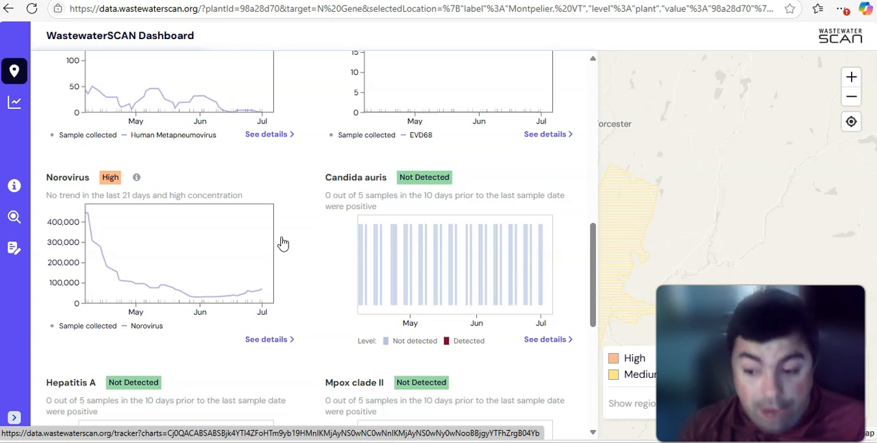
mouse_move(281, 245)
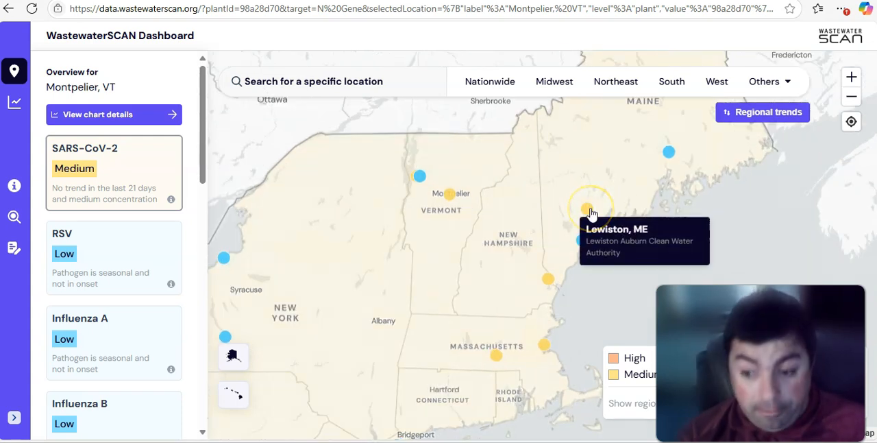
Select Lewiston, ME and open its detailed charts showing Medium SARS-CoV-2
click(589, 211)
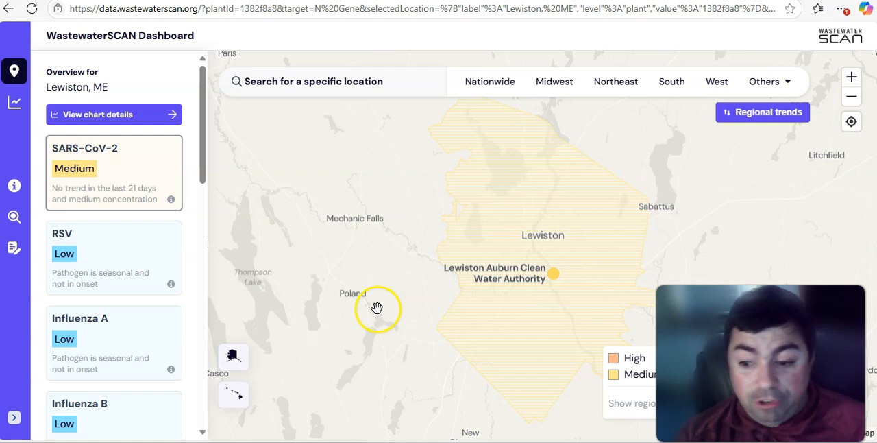
mouse_move(368, 286)
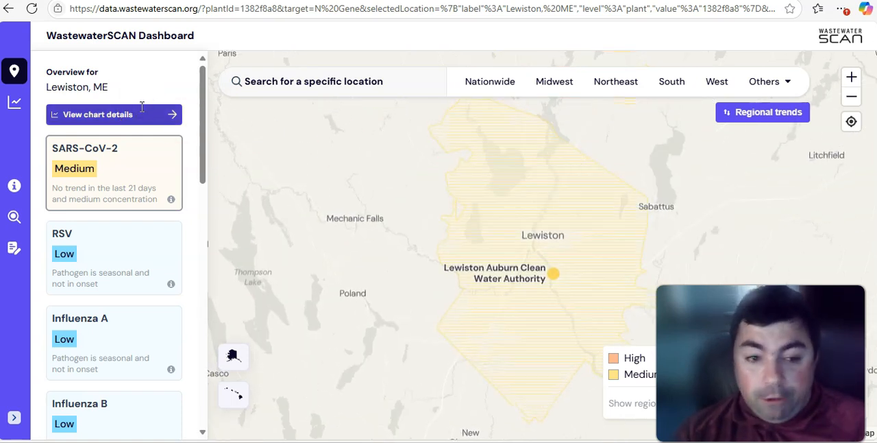
click(97, 114)
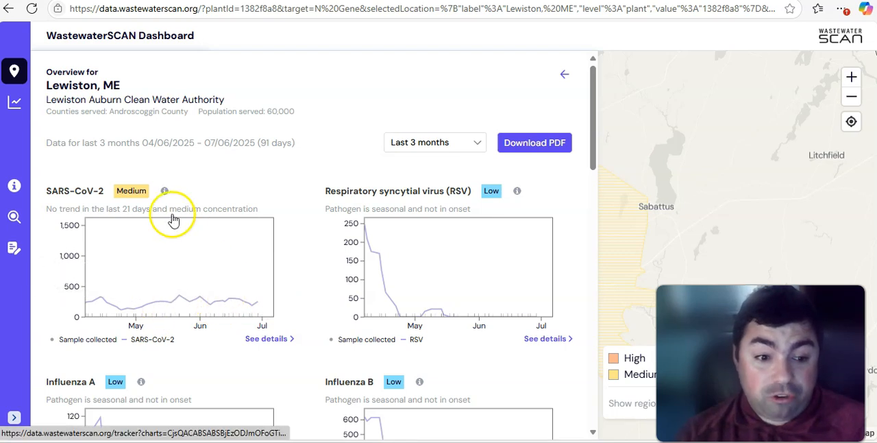
mouse_move(214, 302)
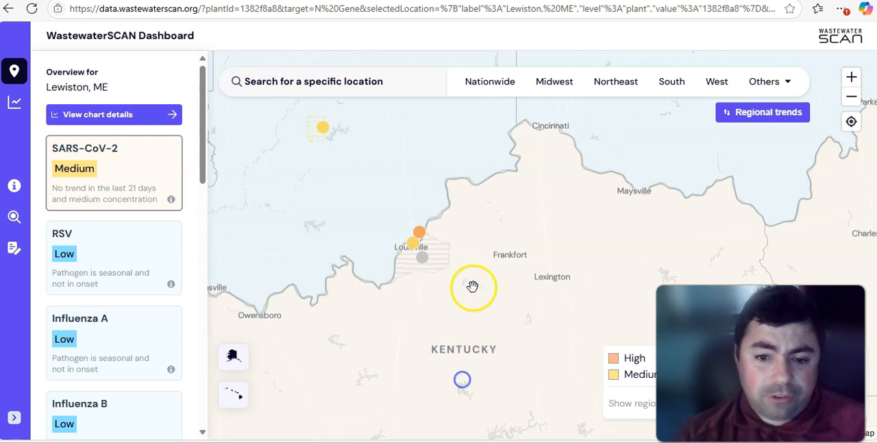
Review North, Jeffersonville, IN's charts with High SARS-CoV-2, then return to the map
click(325, 271)
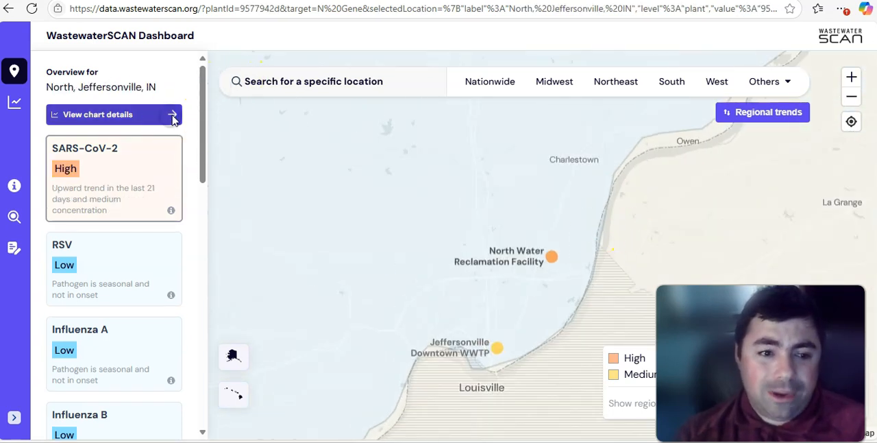
click(97, 114)
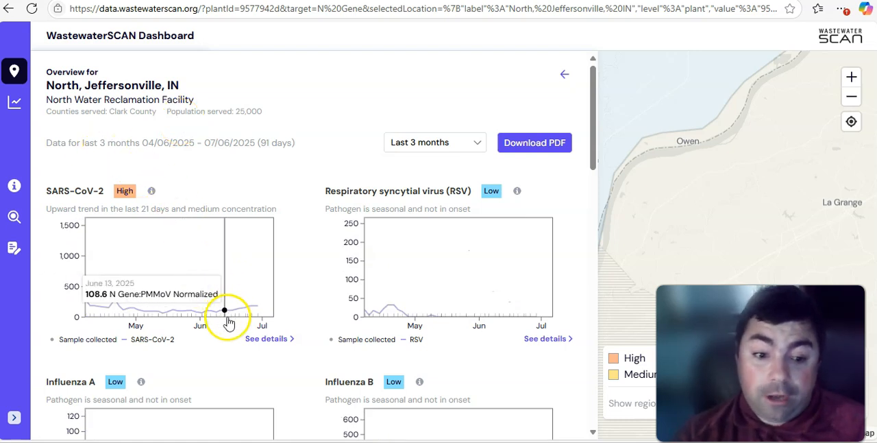
mouse_move(231, 313)
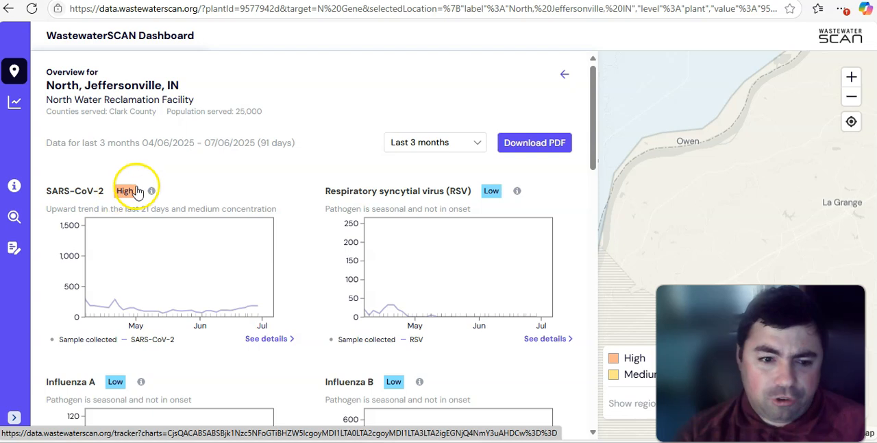
mouse_move(125, 218)
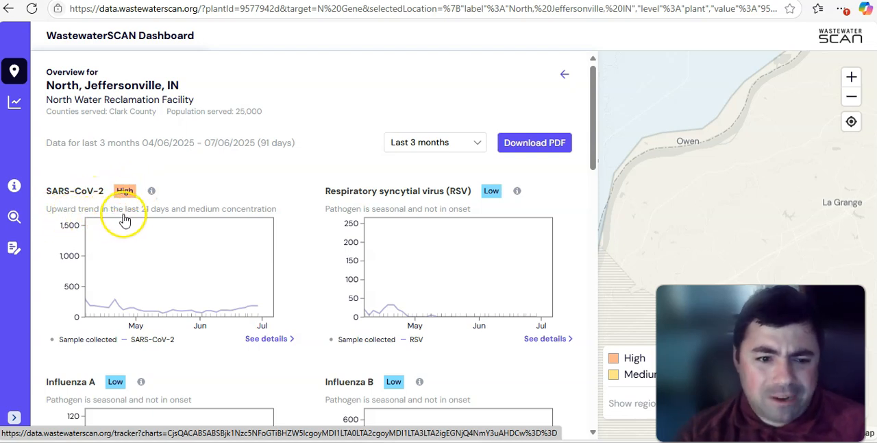
mouse_move(203, 223)
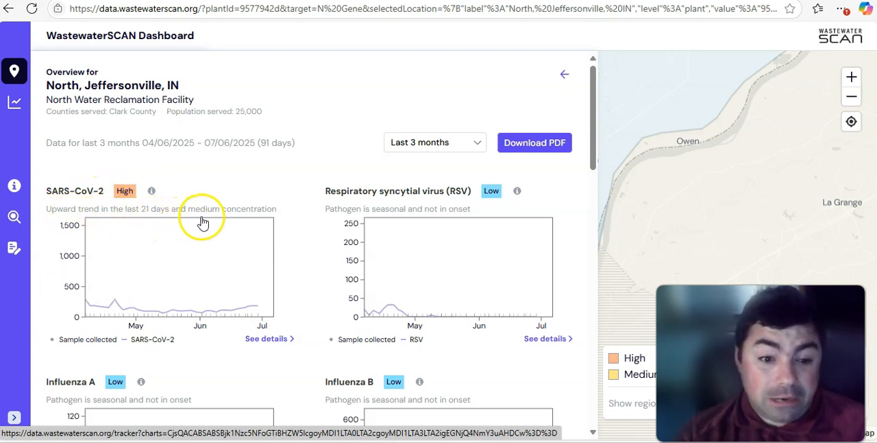
mouse_move(236, 329)
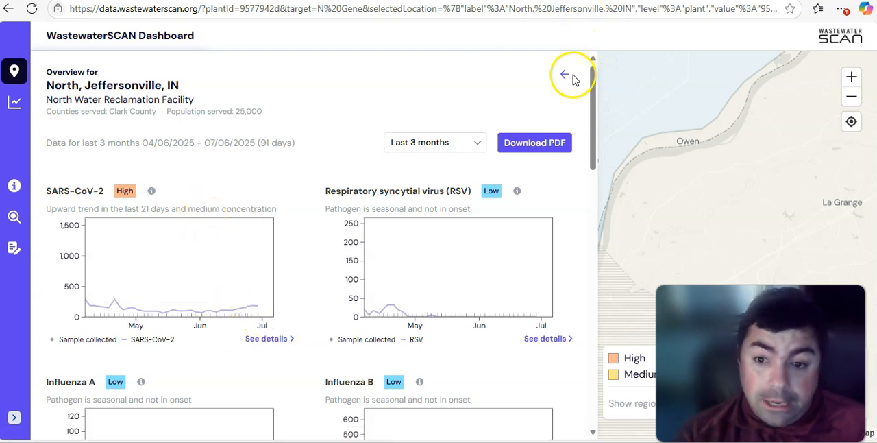
click(564, 74)
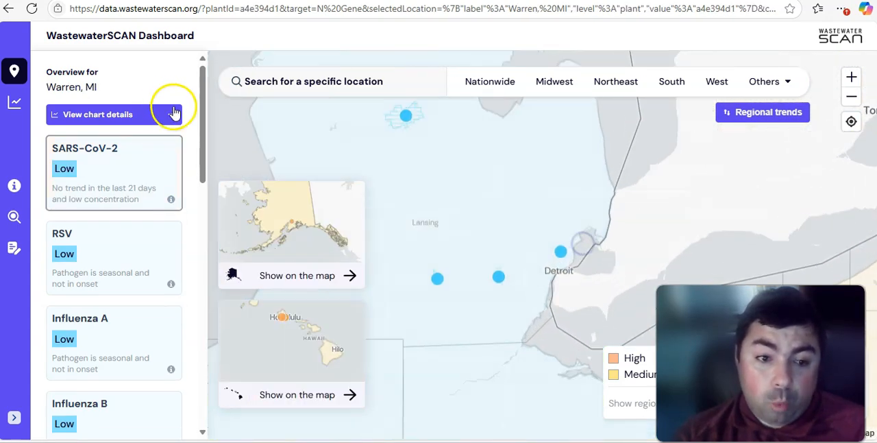
Open the City of Warren, MI plant's detailed pathogen charts
click(98, 115)
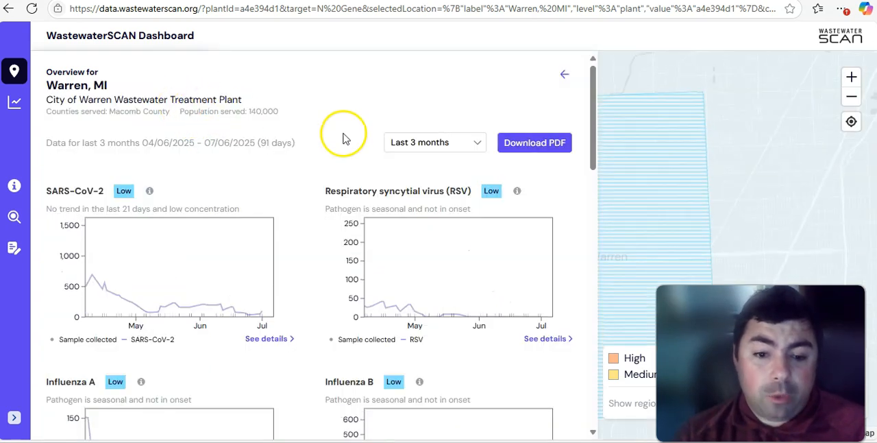
mouse_move(336, 103)
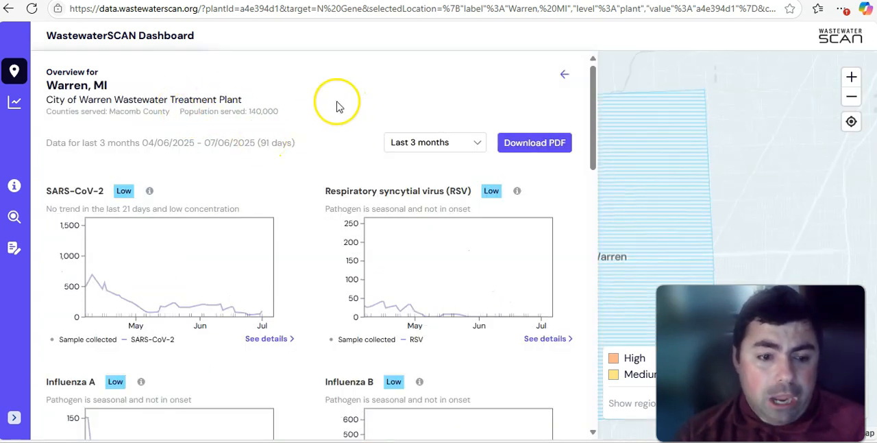
mouse_move(249, 316)
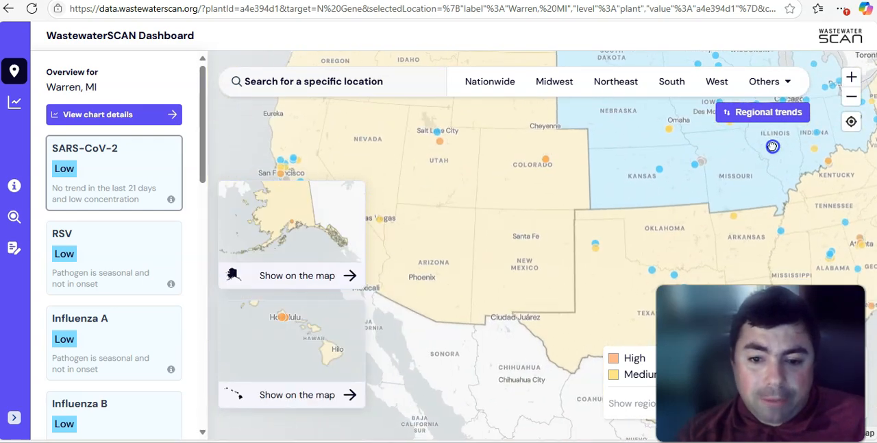
Pan west and open the Las Vegas, NV plant's detailed pathogen charts
drag(773, 146, 544, 285)
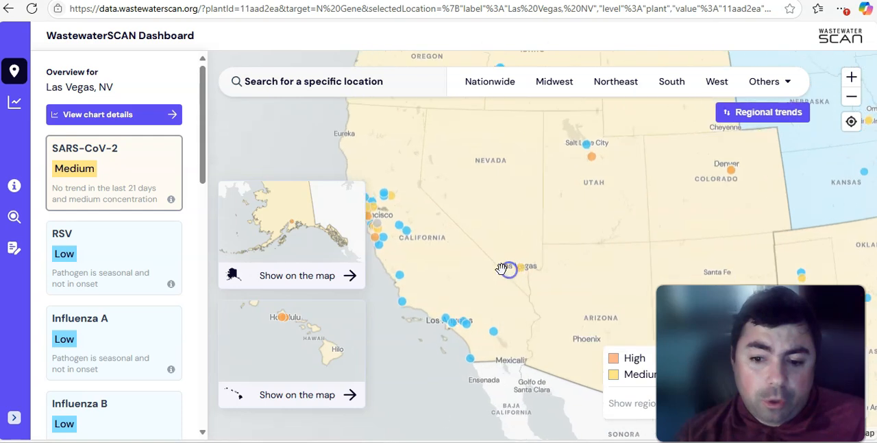
click(507, 267)
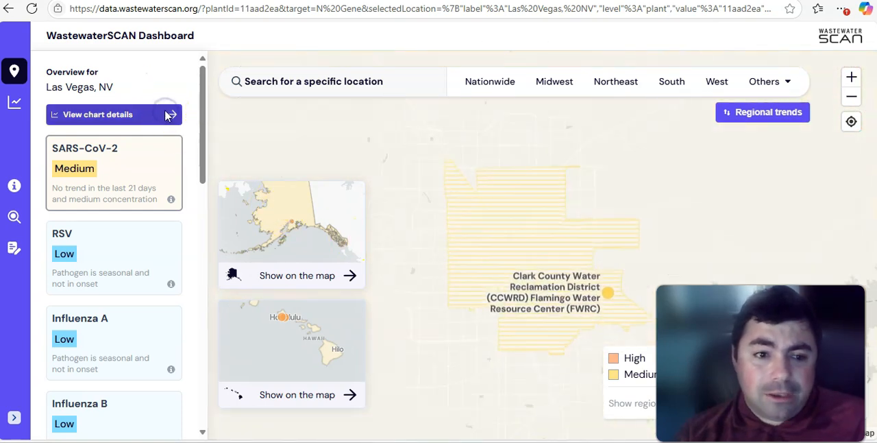
click(97, 114)
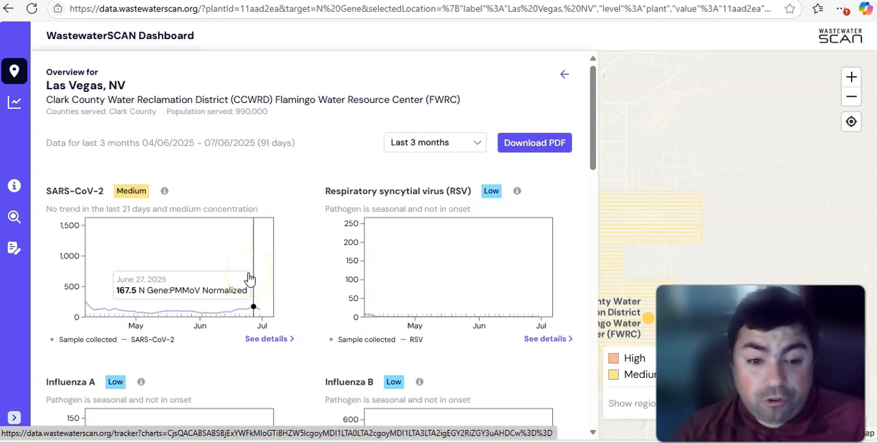
Scroll the Las Vegas charts past Medium Norovirus, then return to the map
scroll(down, 3)
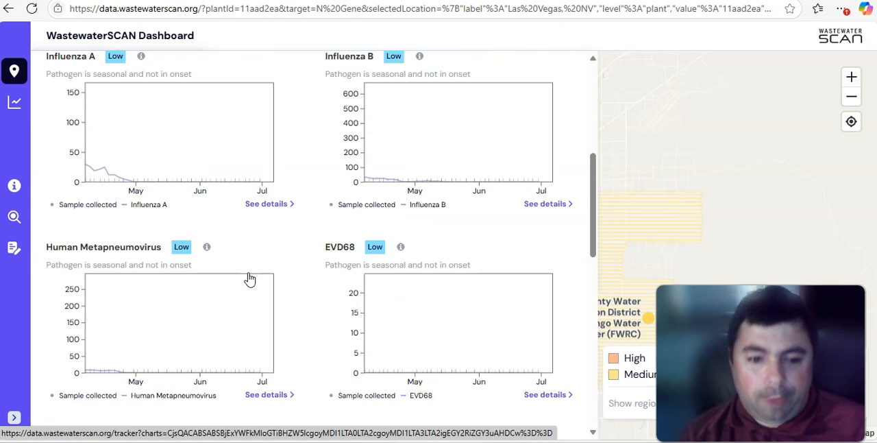
scroll(down, 3)
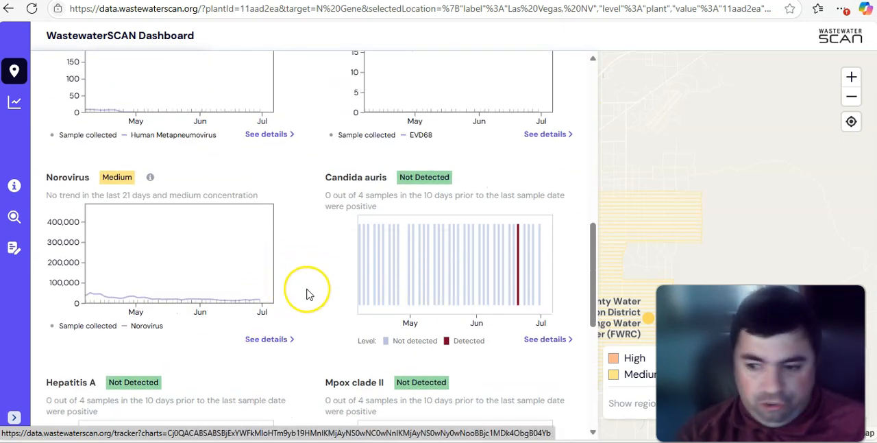
scroll(down, 3)
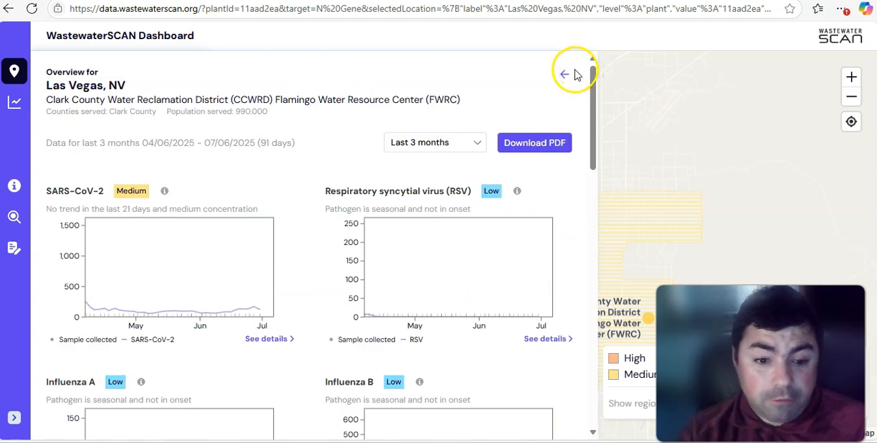
click(564, 74)
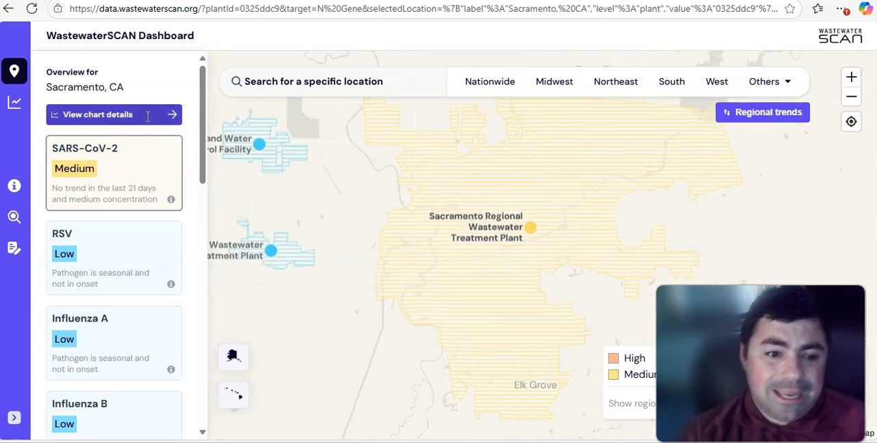
Scroll Sacramento, CA's detailed charts down to Hepatitis A and Measles
click(97, 114)
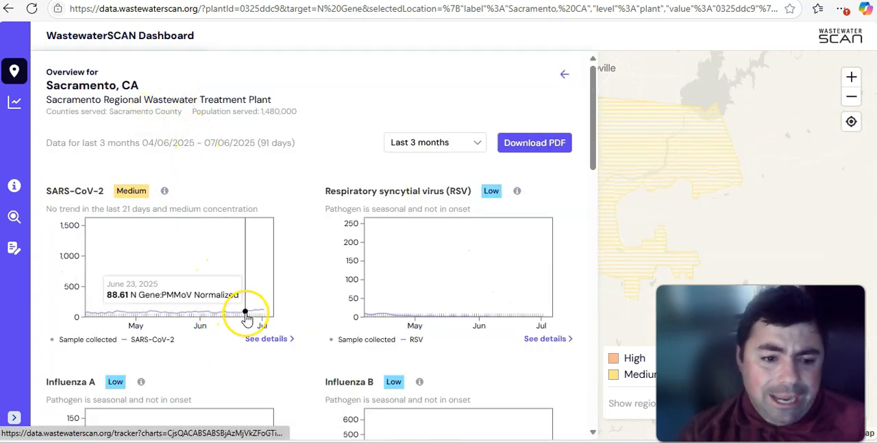
scroll(down, 3)
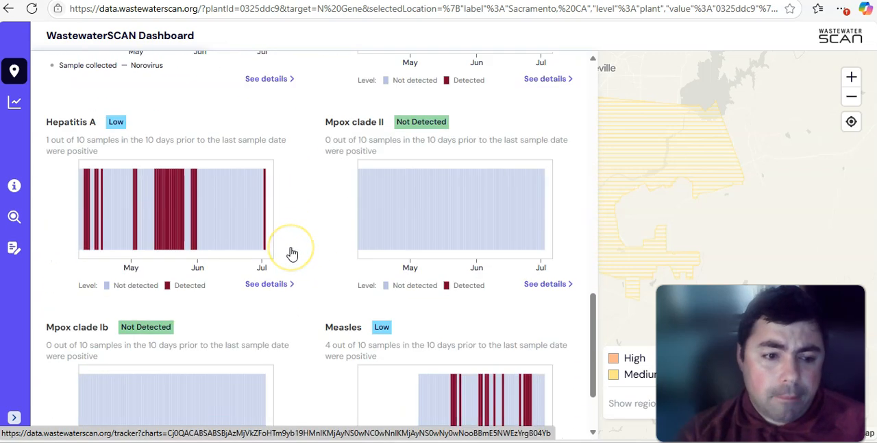
scroll(down, 3)
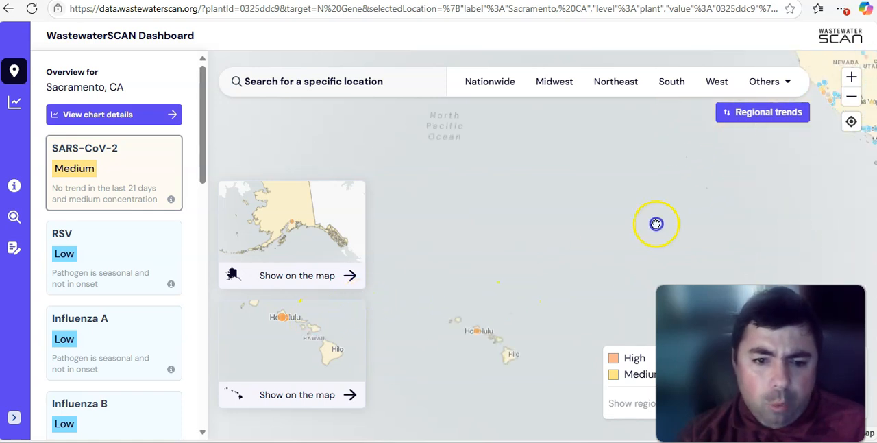
Pan to Hawaii and view detailed charts for the Sand Island and Honouliuli plants
drag(656, 224, 479, 298)
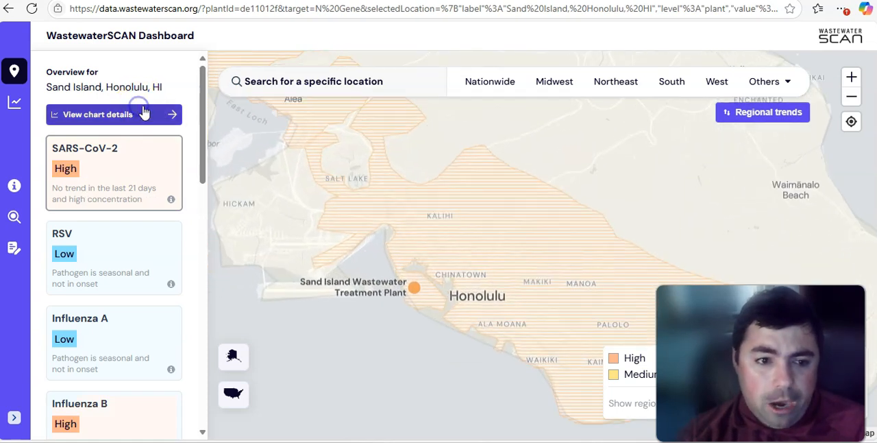
click(98, 115)
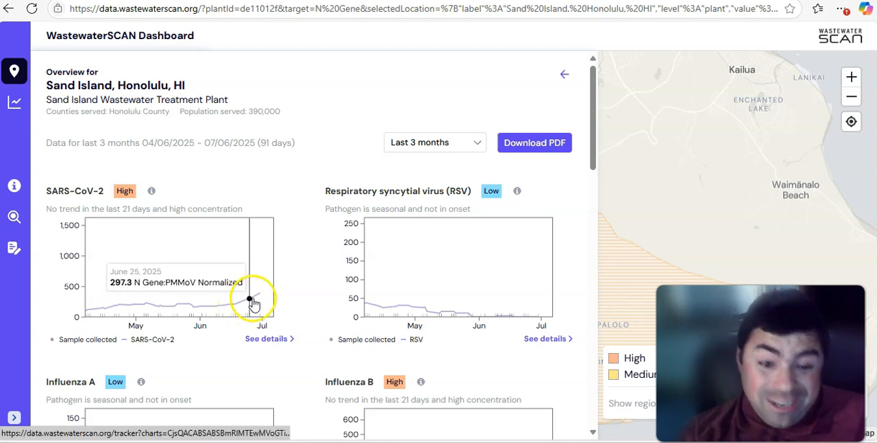
click(565, 74)
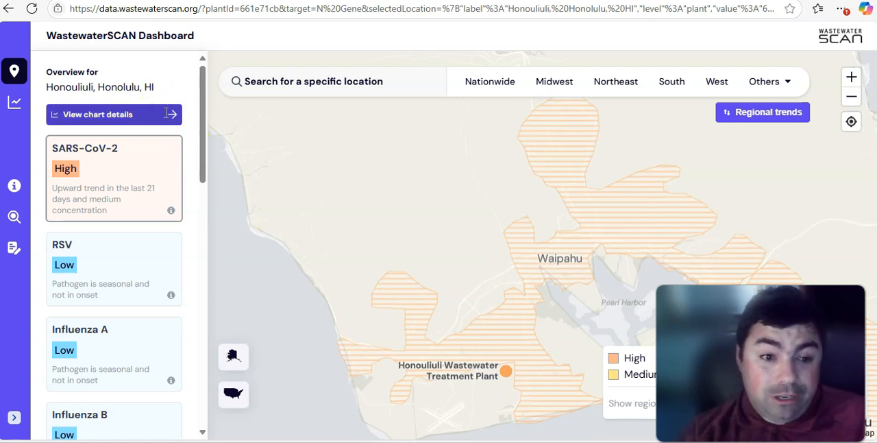
click(97, 114)
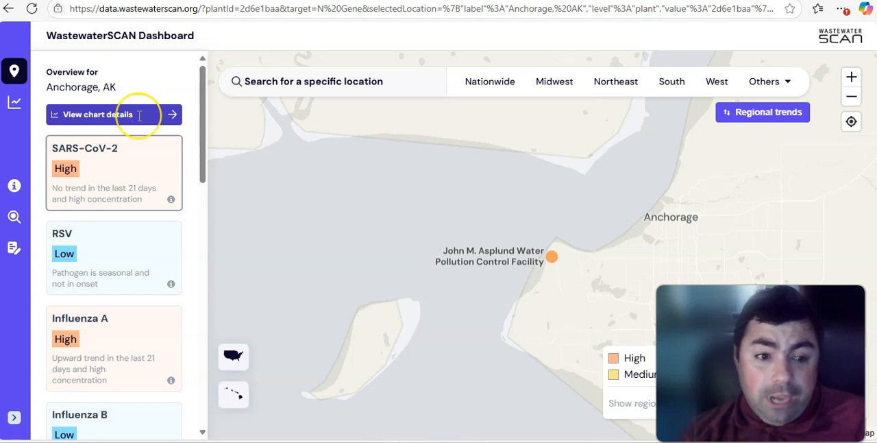
Scroll through Anchorage's pathogen charts, including High Influenza A, then return to the map
click(97, 115)
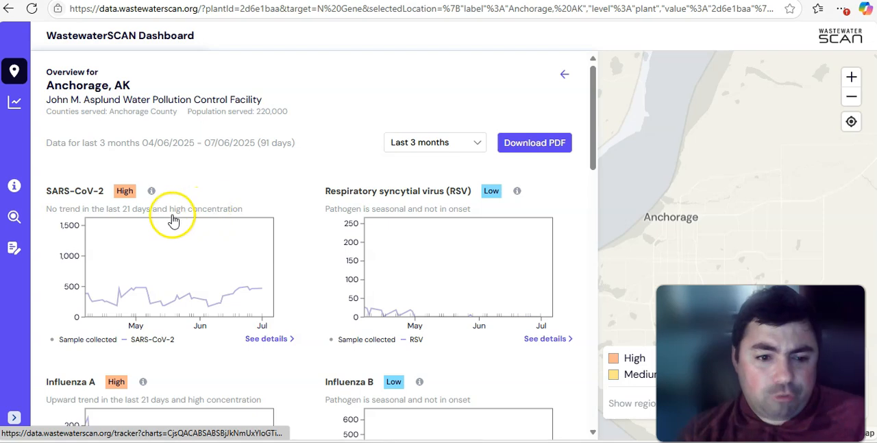
mouse_move(220, 303)
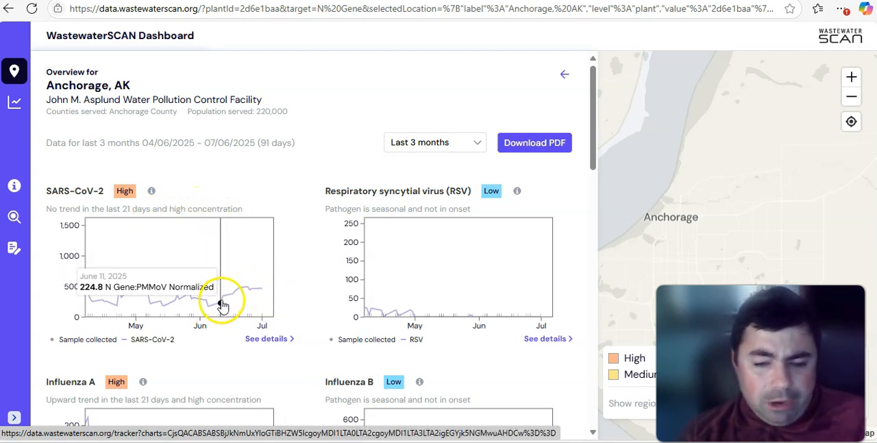
mouse_move(252, 293)
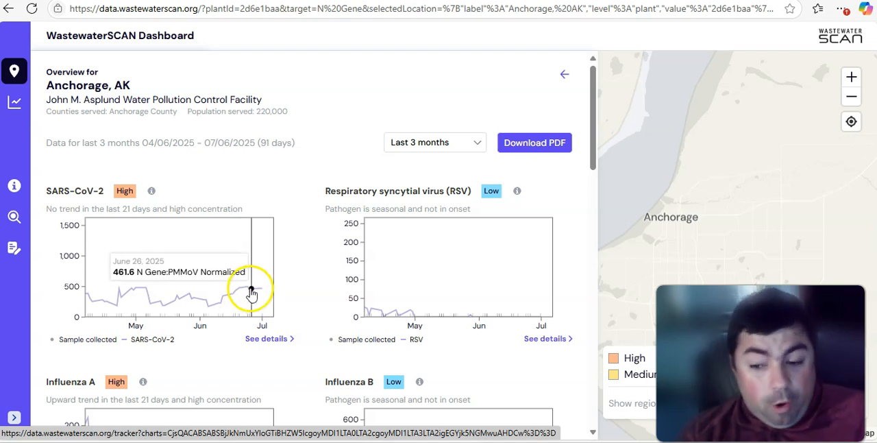
scroll(down, 3)
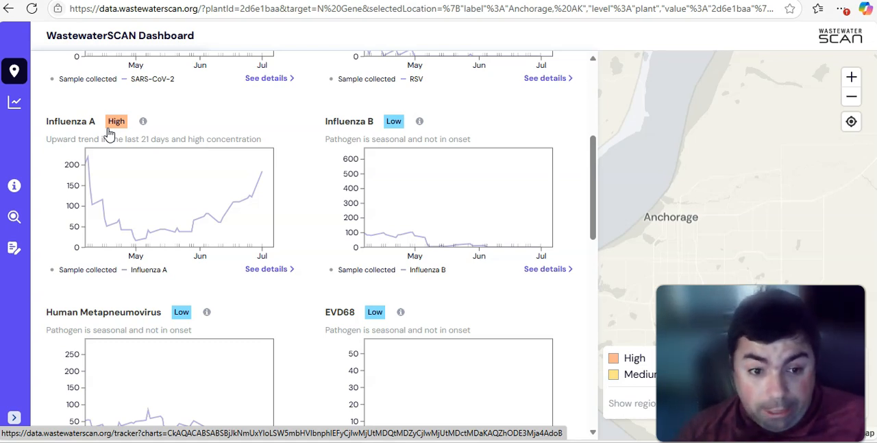
mouse_move(219, 226)
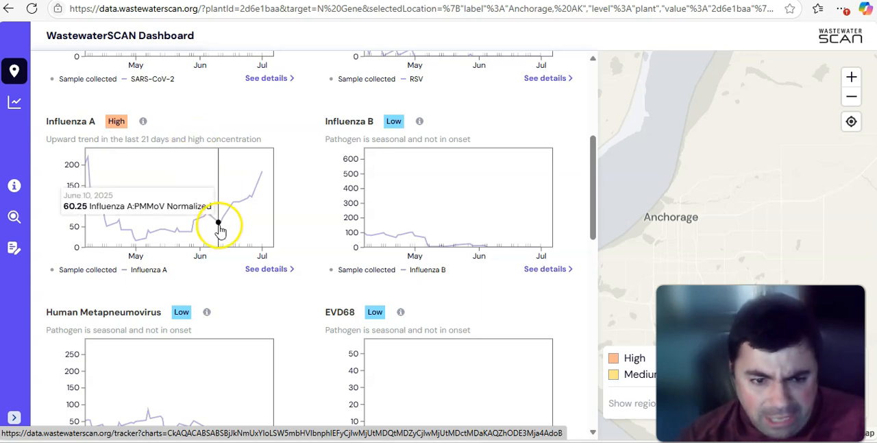
mouse_move(190, 233)
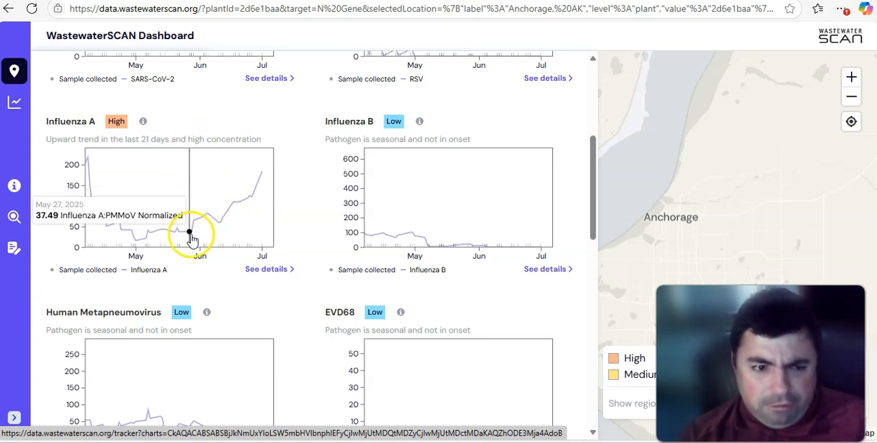
scroll(down, 3)
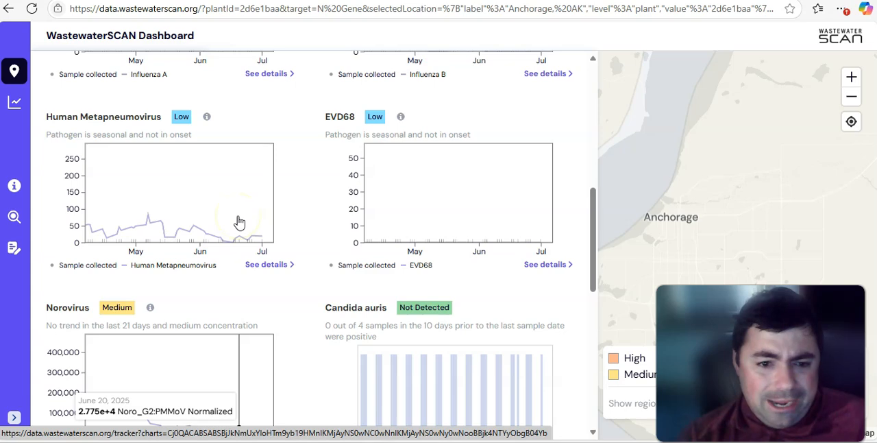
scroll(down, 3)
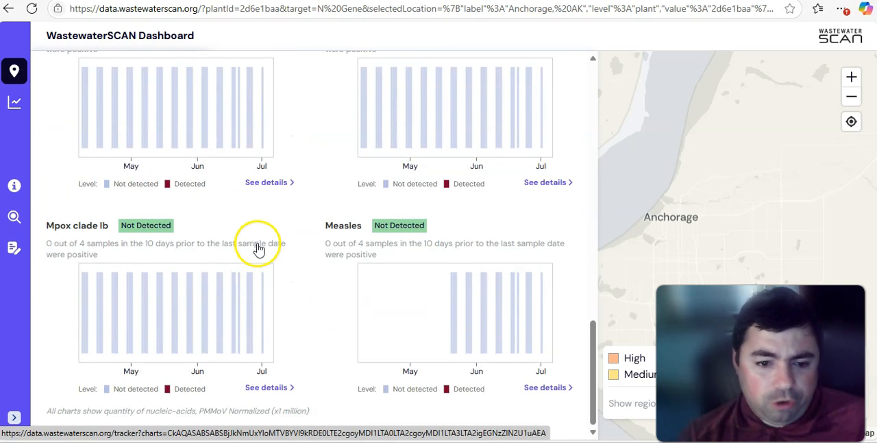
scroll(up, 3)
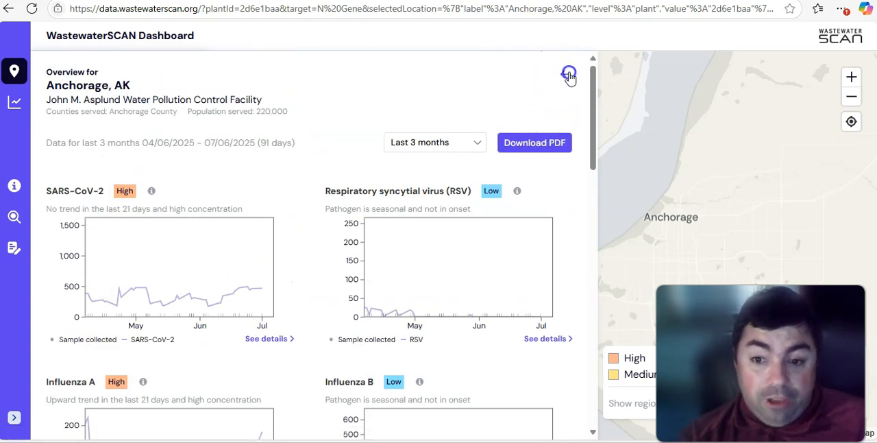
click(569, 74)
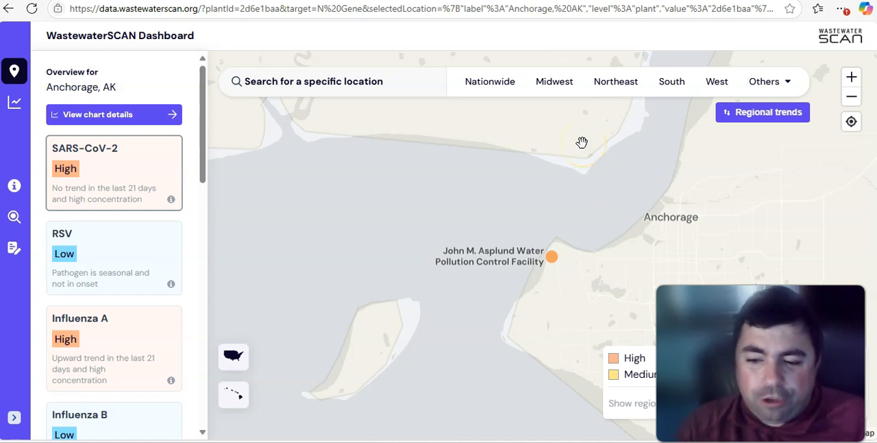